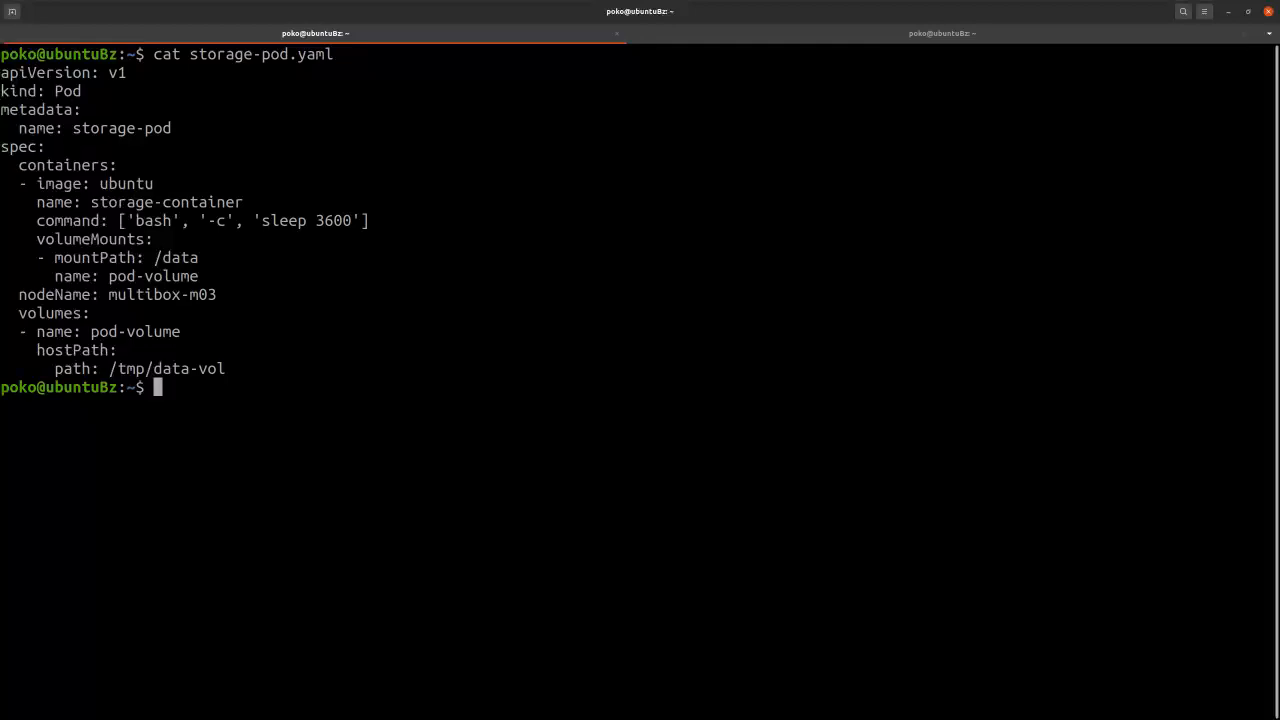
mouse_move(125, 196)
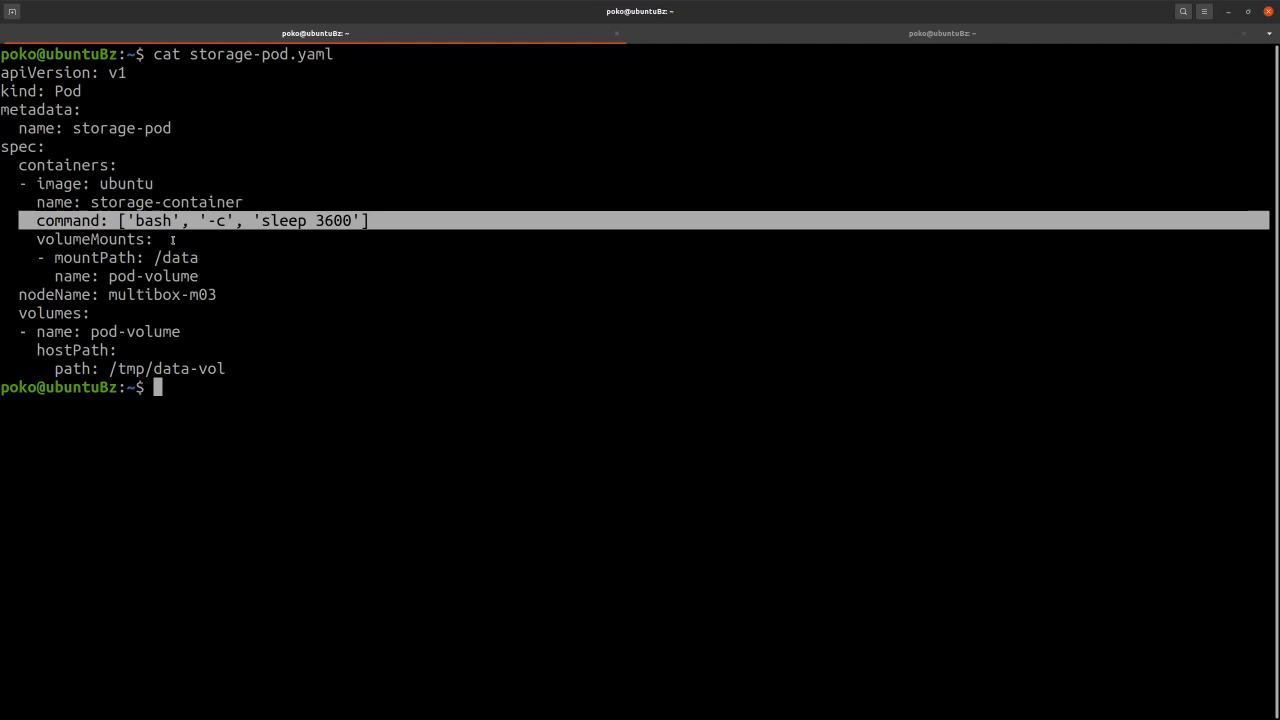
mouse_move(3, 294)
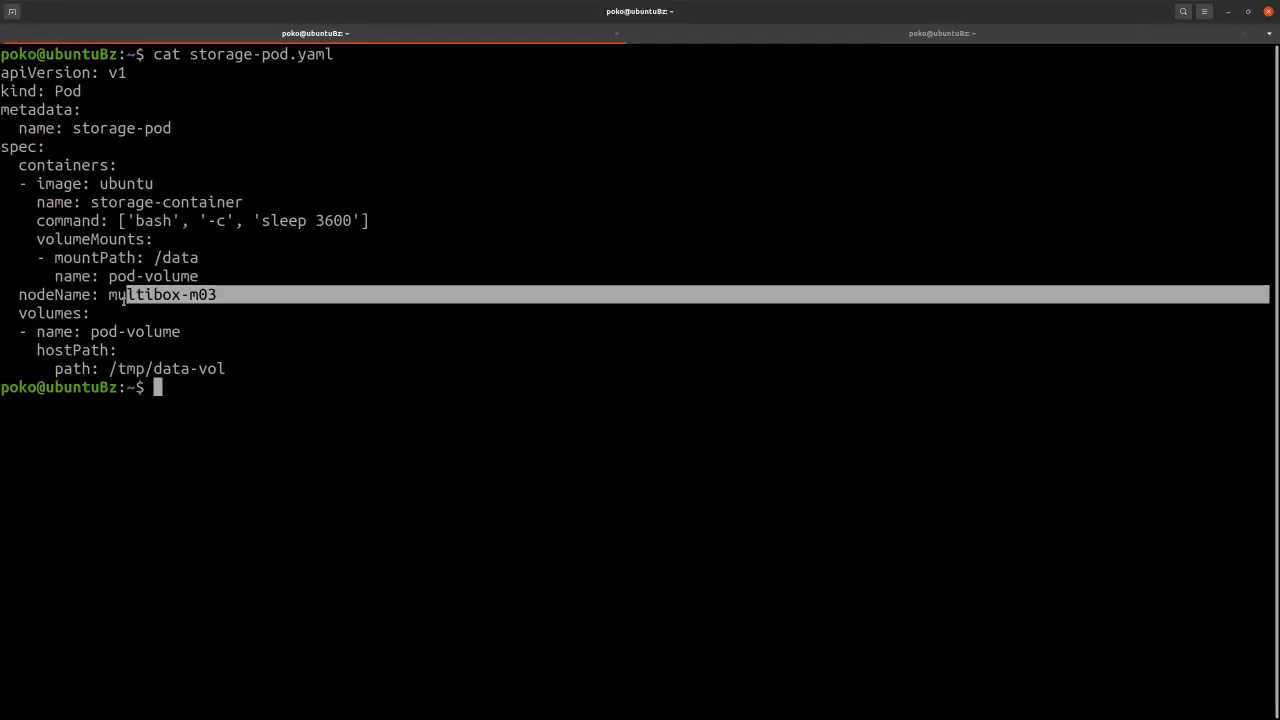
Highlight node name multibox-m03, the volumes section and host path /tmp/data-vol in the manifest.
double_click(161, 294)
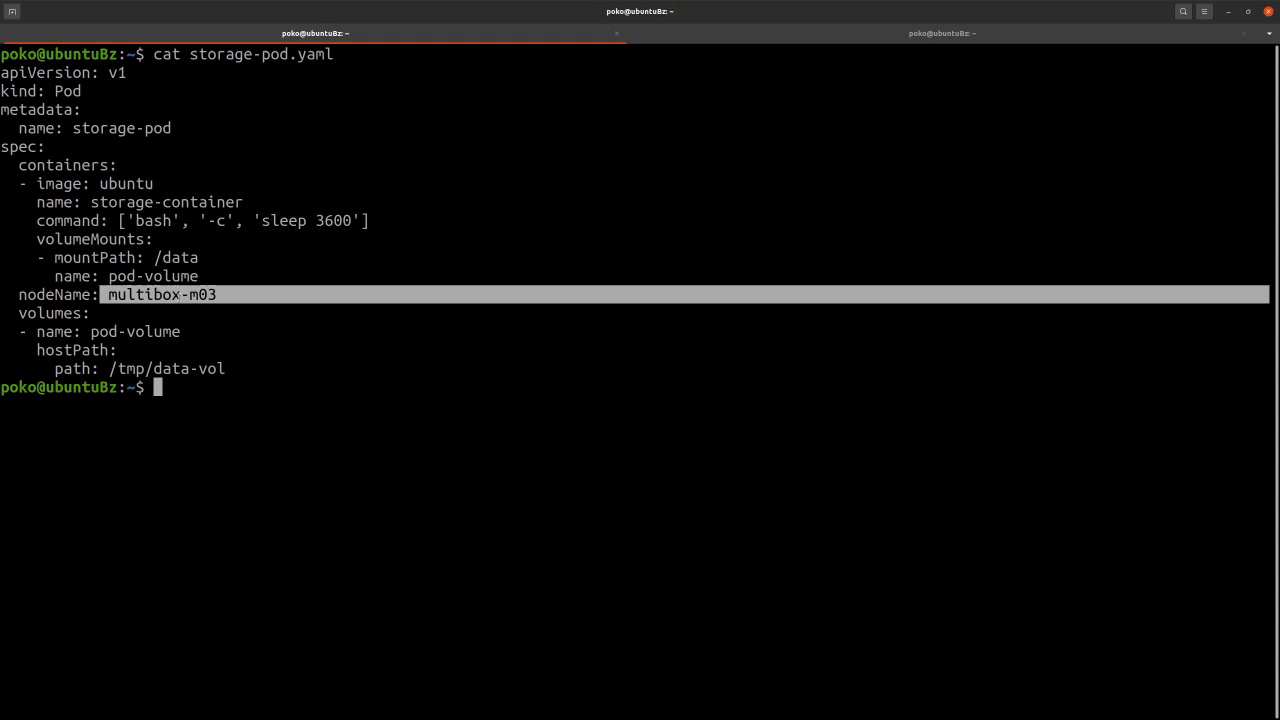
mouse_move(233, 320)
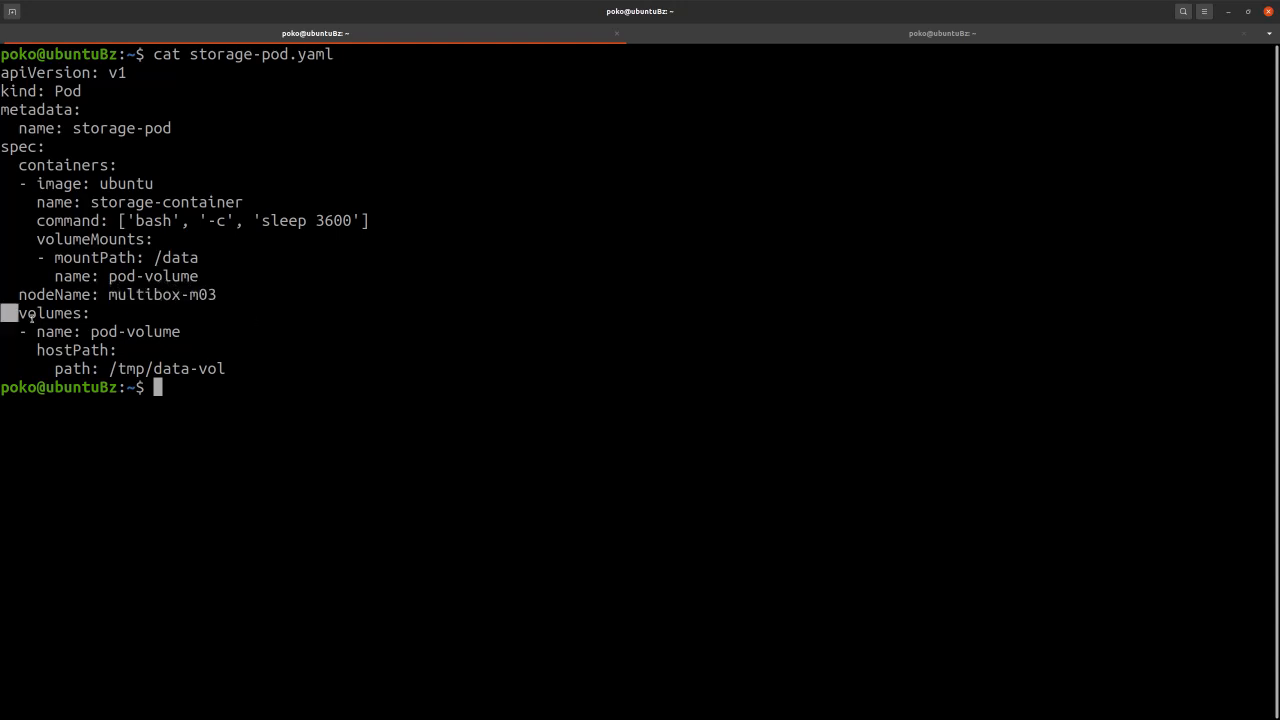
left_click_drag(18, 313, 225, 368)
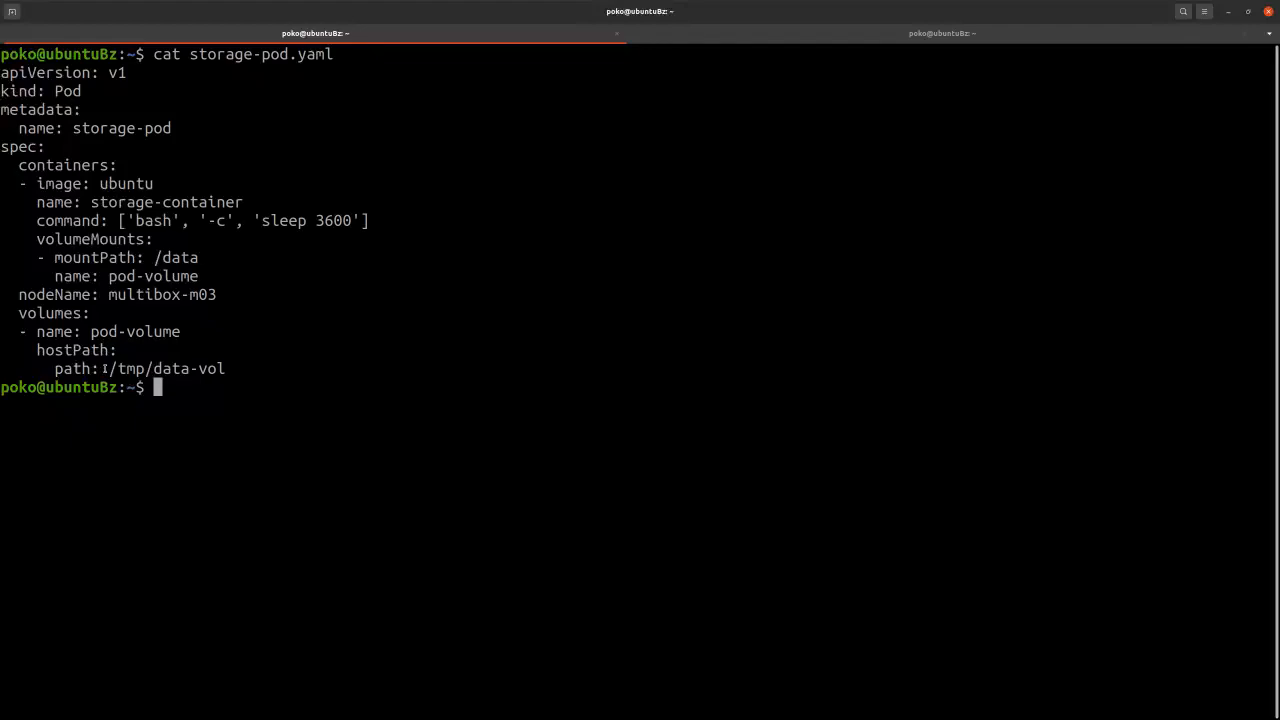
double_click(165, 368)
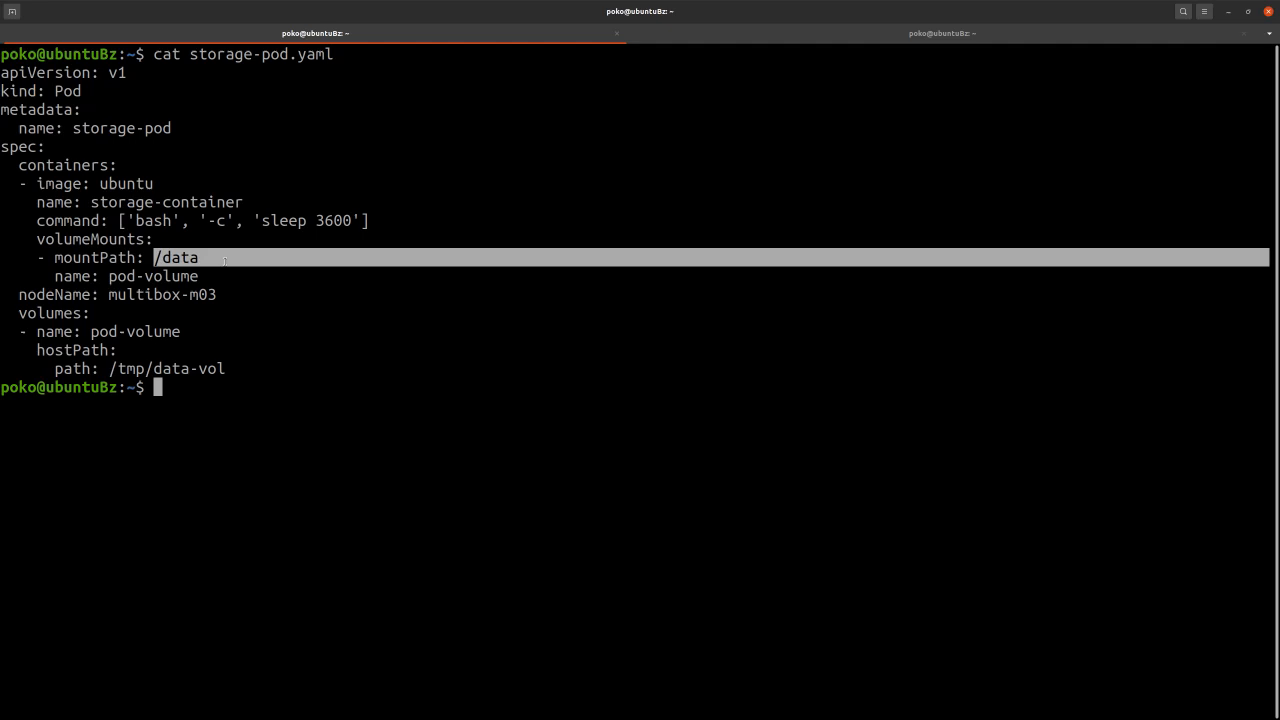
mouse_move(221, 403)
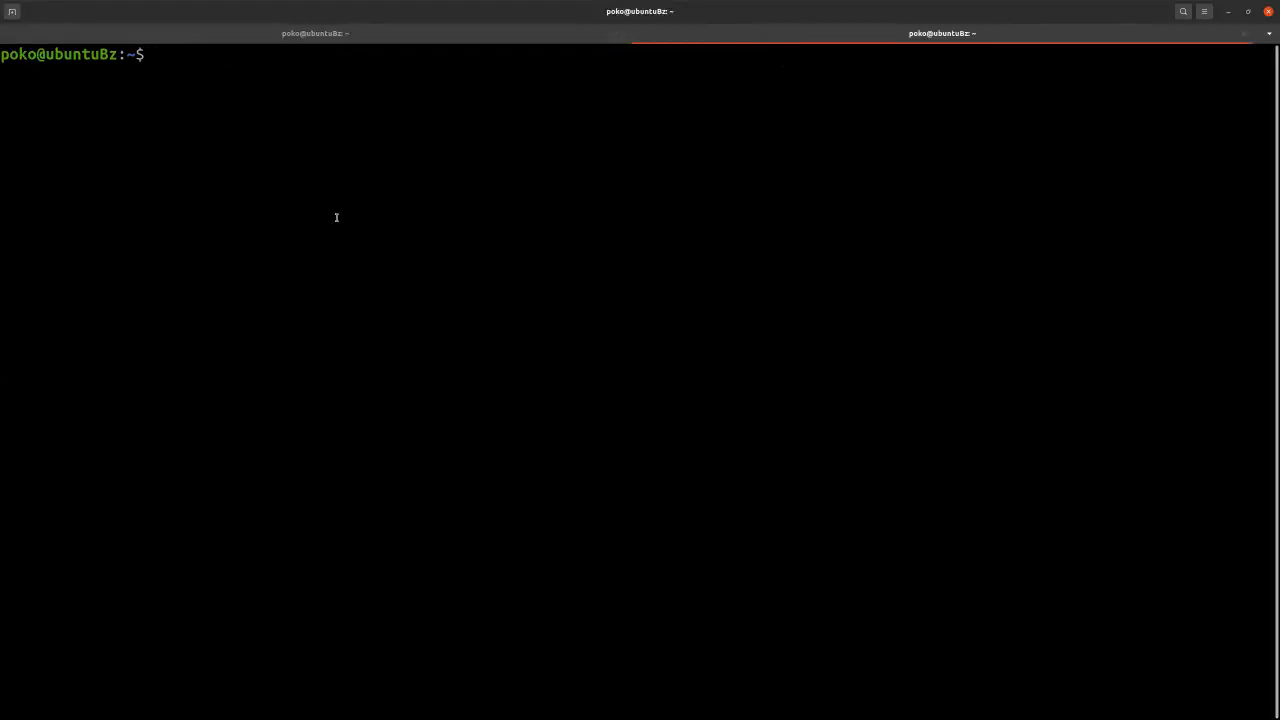
SSH into node multibox-m03 with minikube and list /tmp/data-vol there.
type("minikube -p multibox ssh -n multibox-m03")
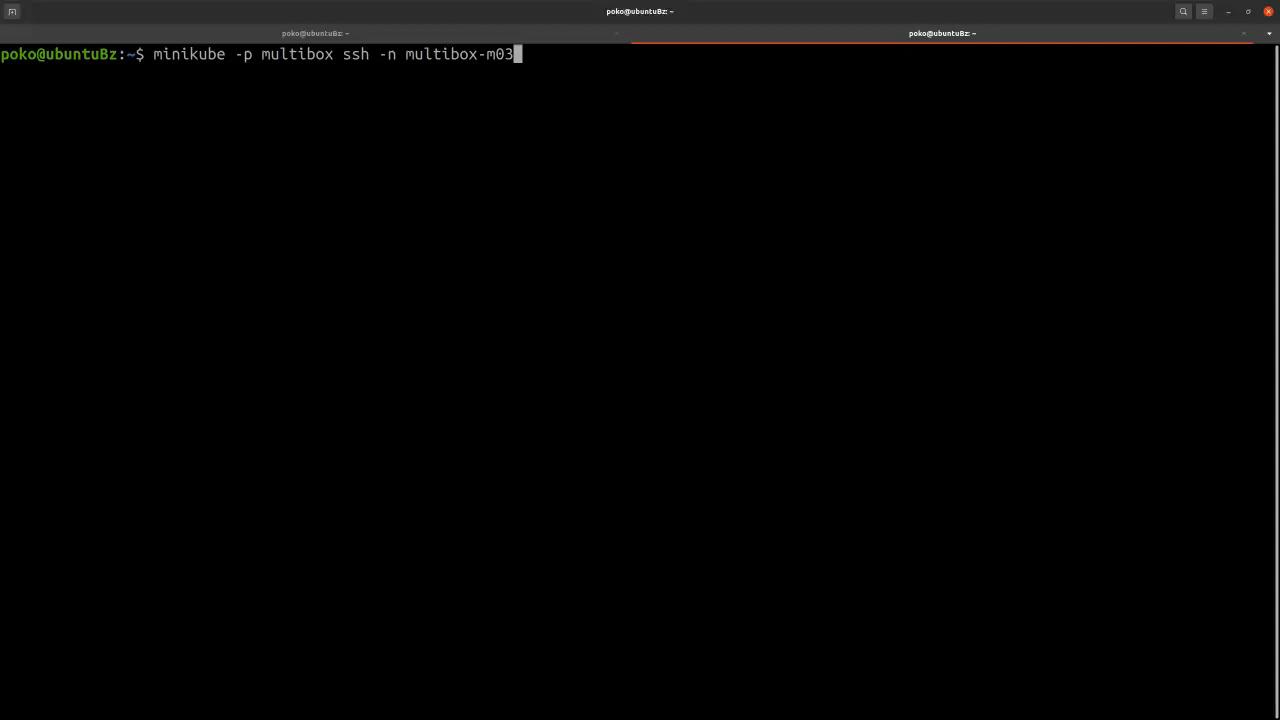
key("Return")
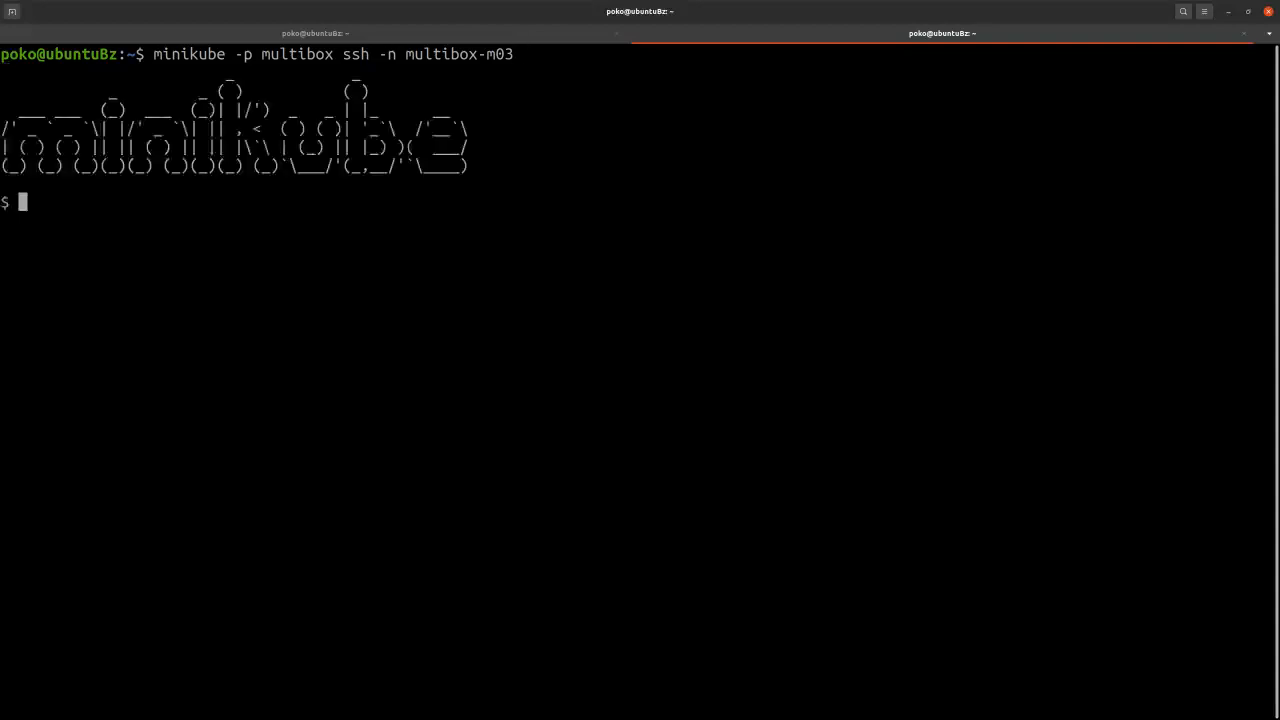
key("Return")
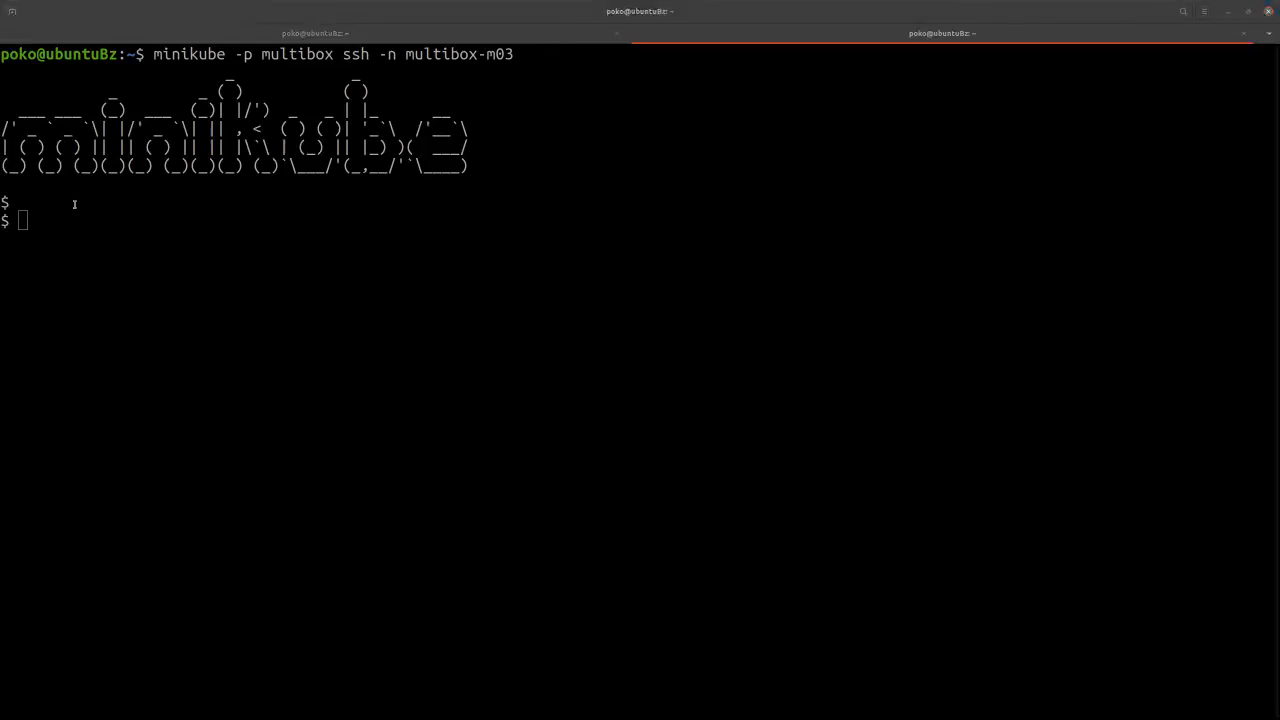
type("ls -la /tmp/data-vol")
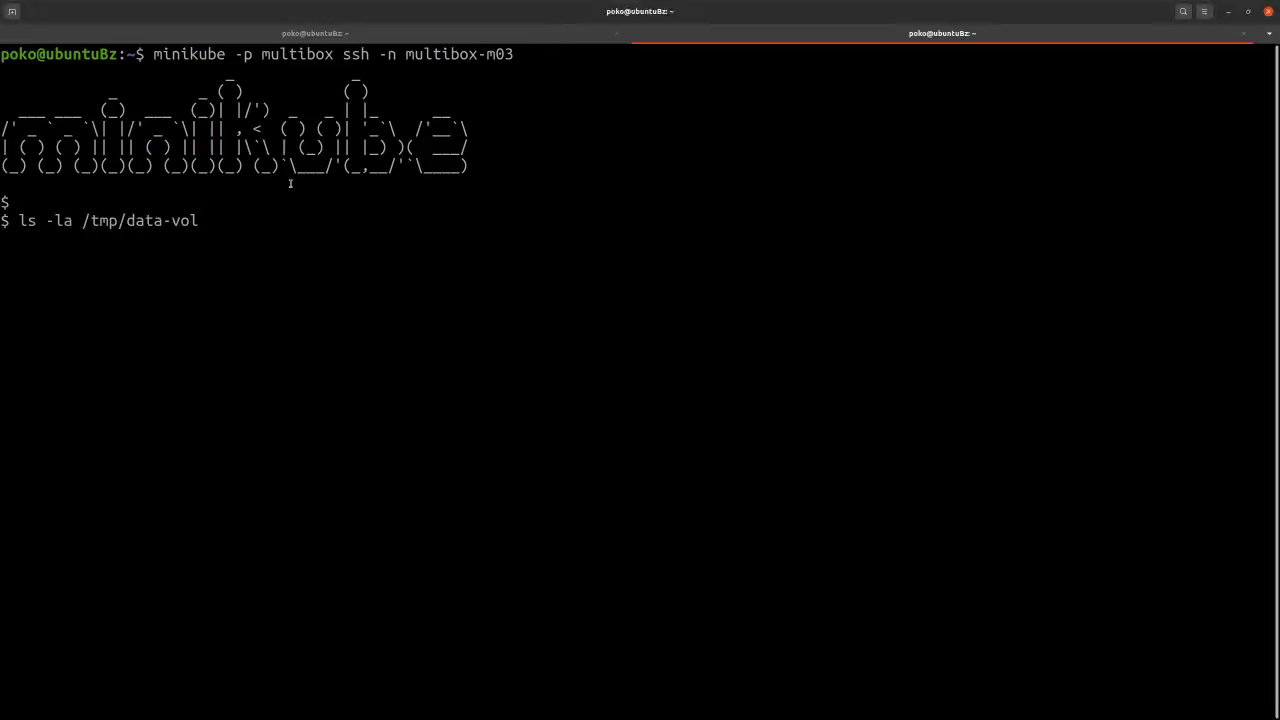
key("Return")
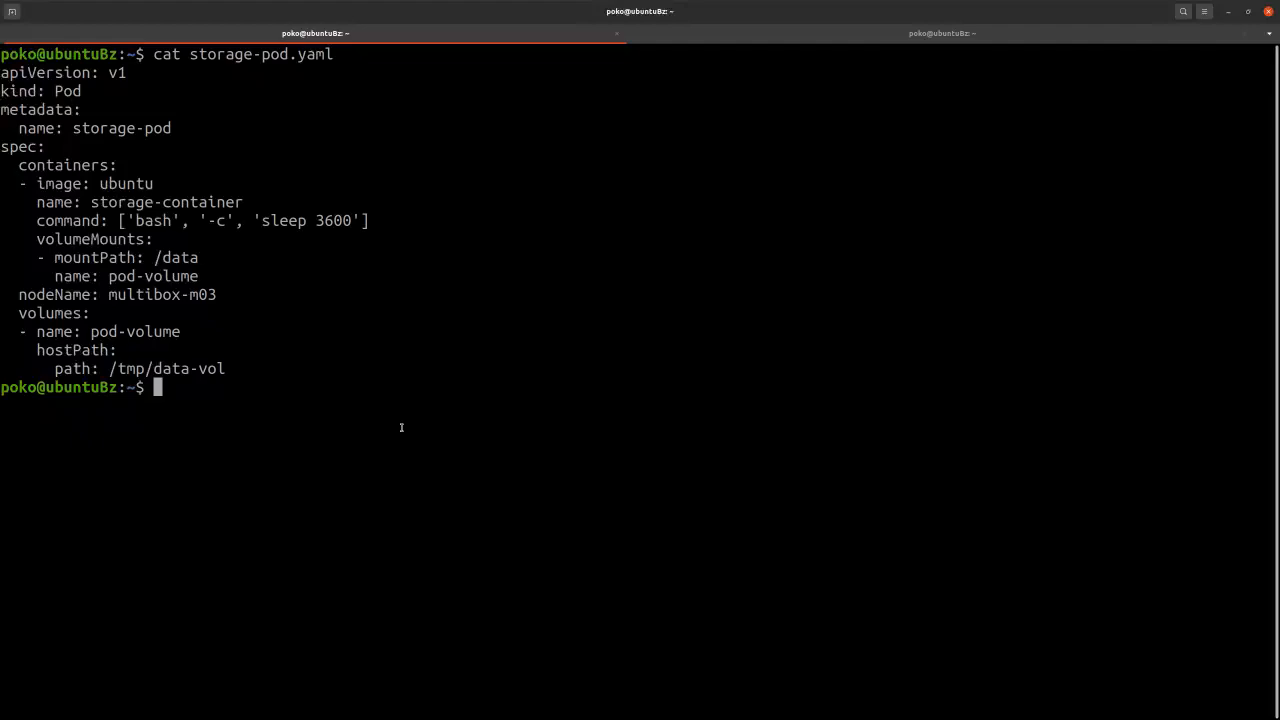
Apply storage-pod.yaml with kubectl, then check storage-pod's status with kubectl get pod.
key("Return")
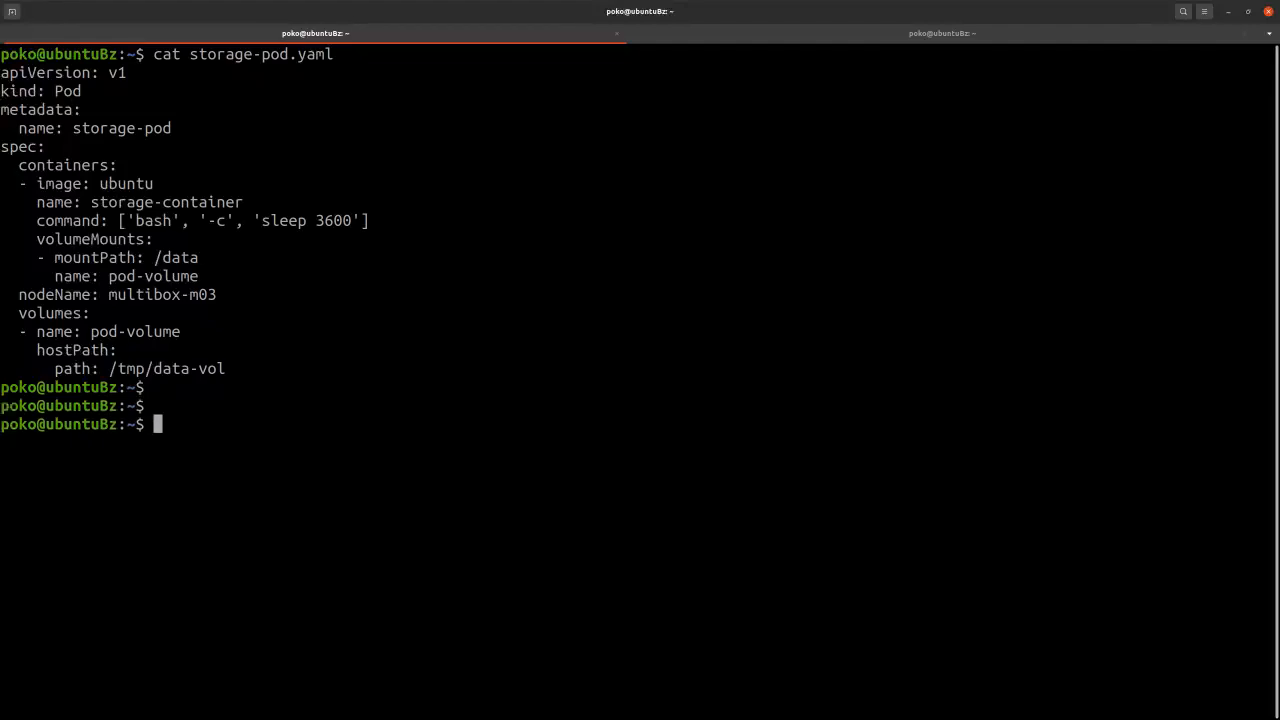
type("kubectl")
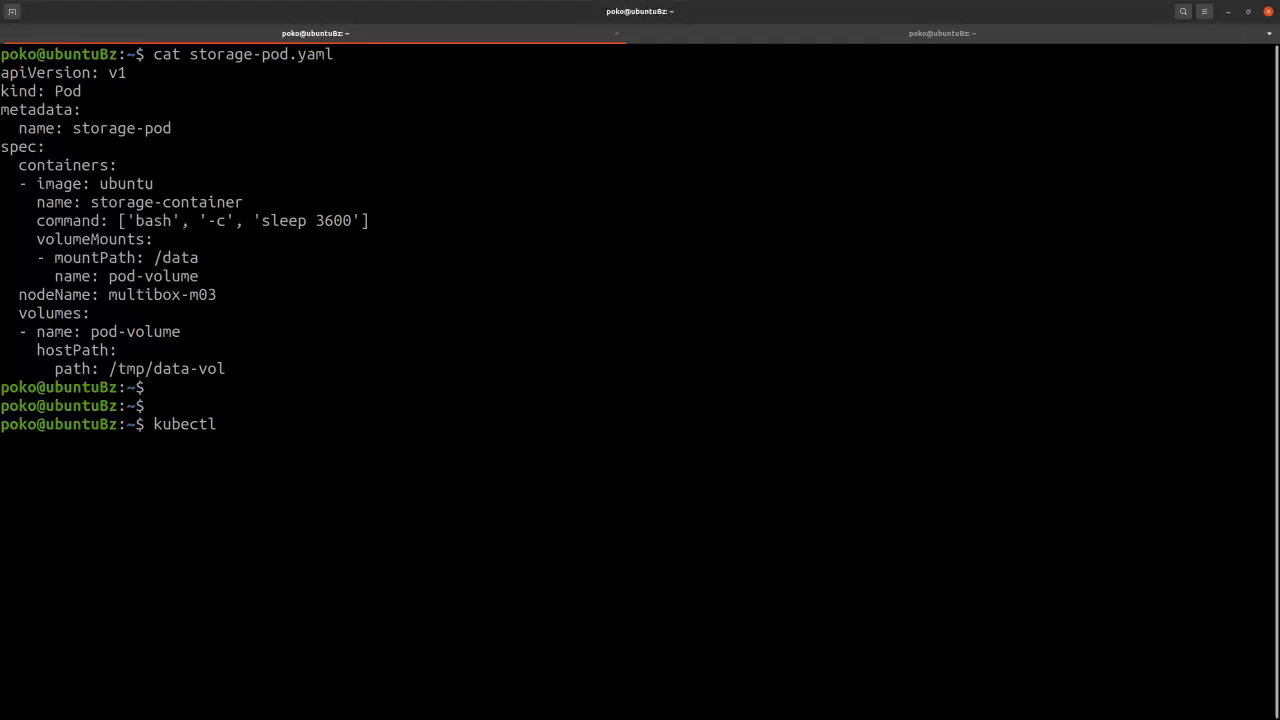
type("a")
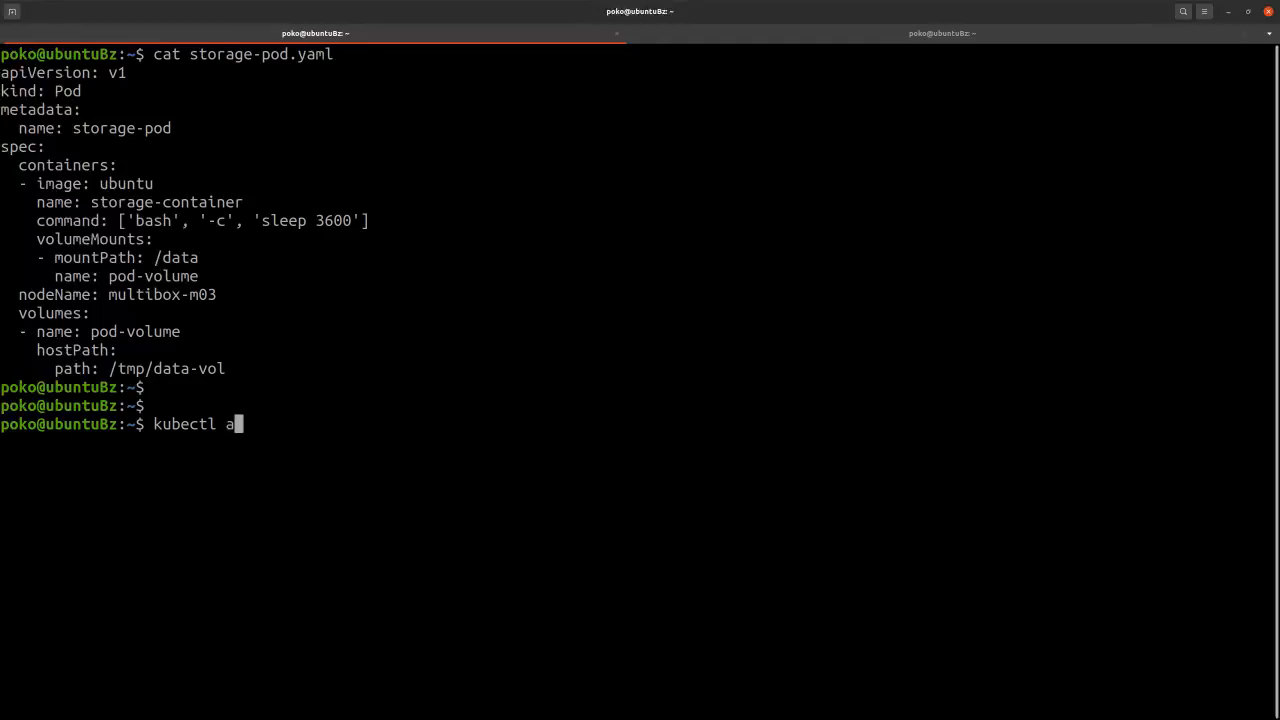
type("pply -")
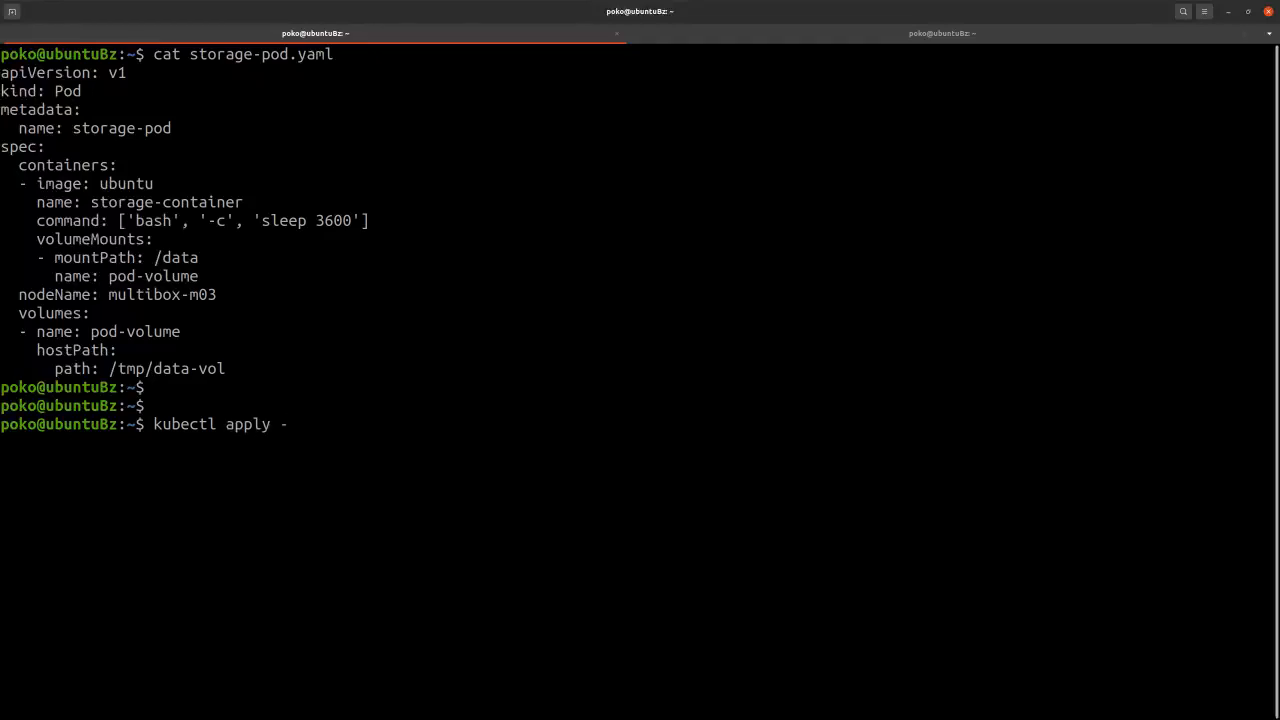
type("f sto")
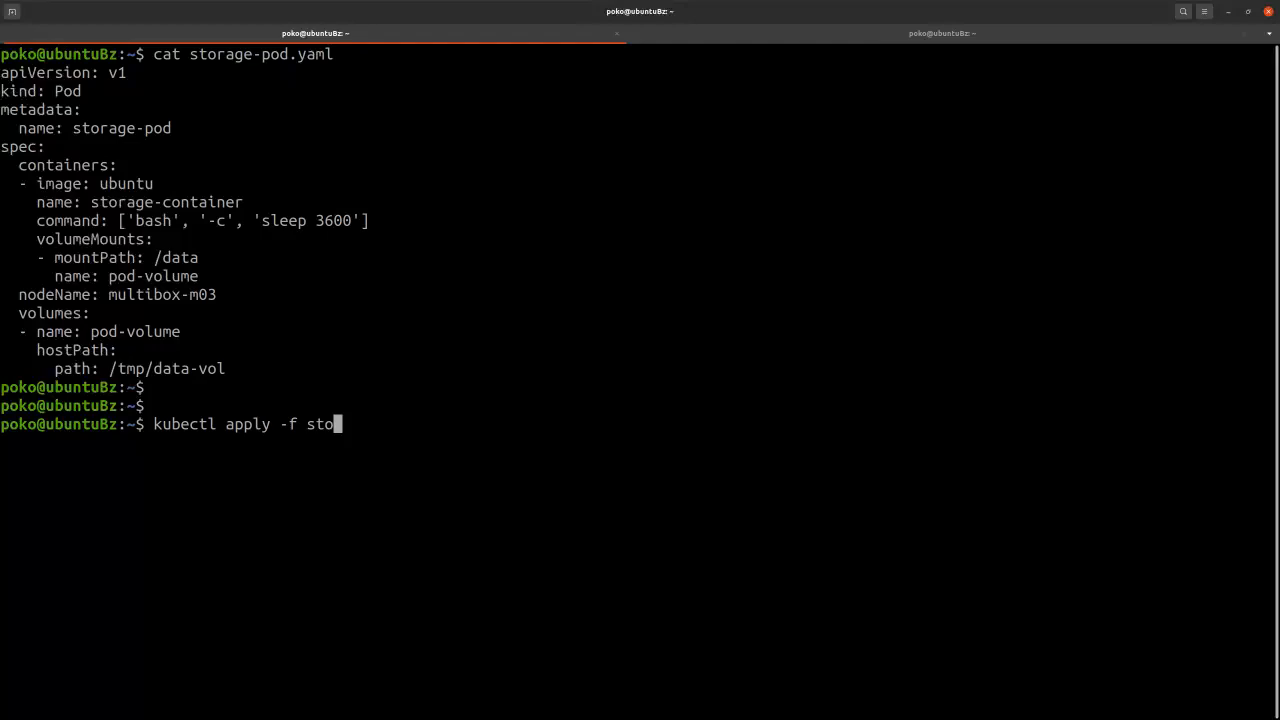
key("Return")
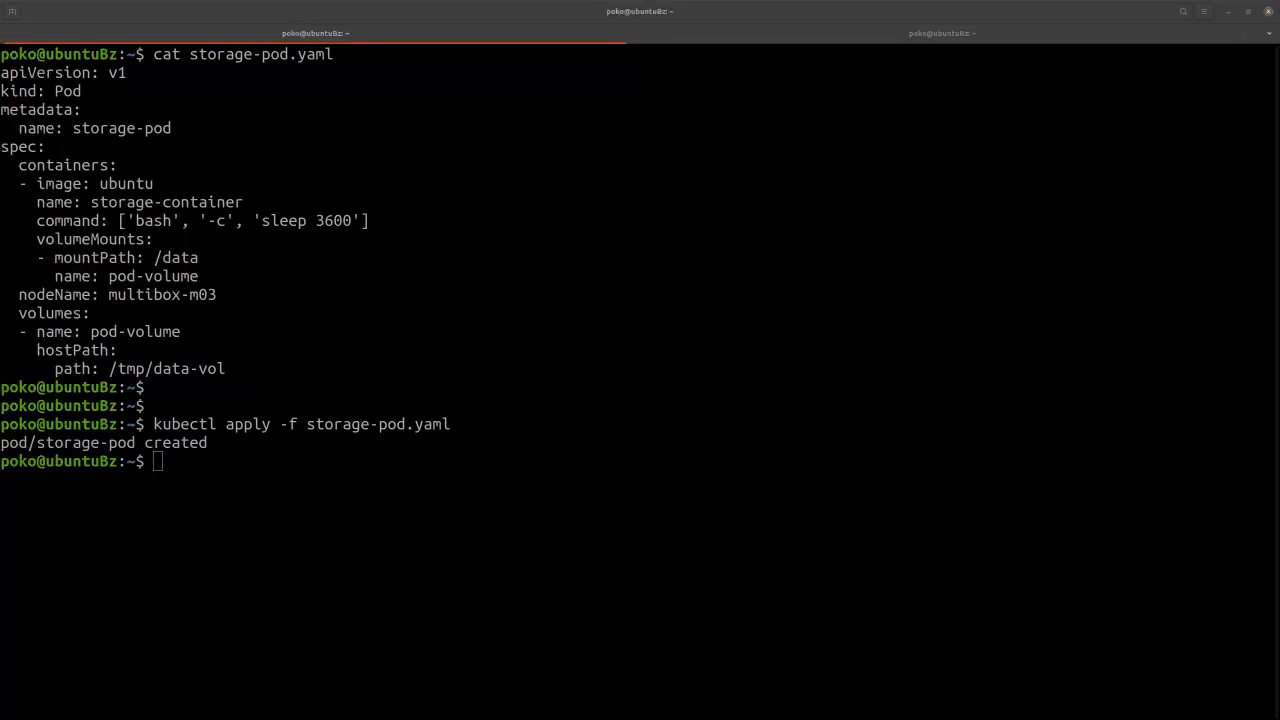
mouse_move(218, 466)
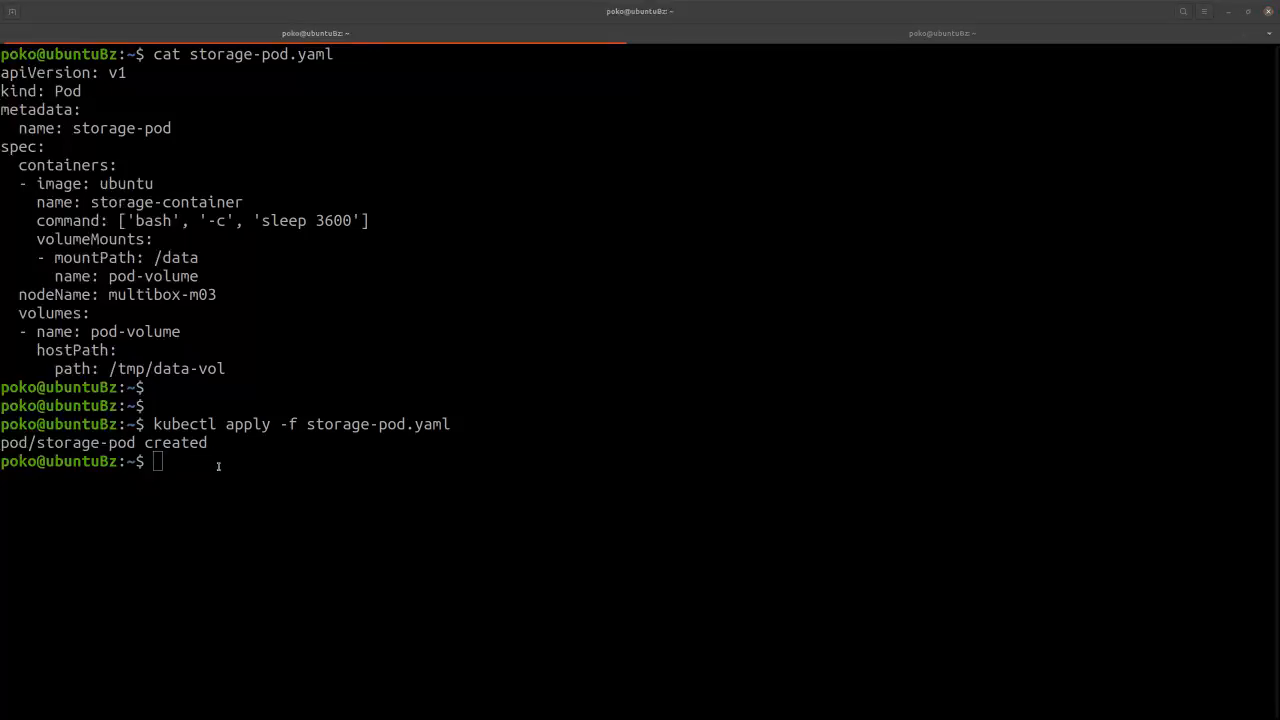
type("kubectl get pod storage-pod")
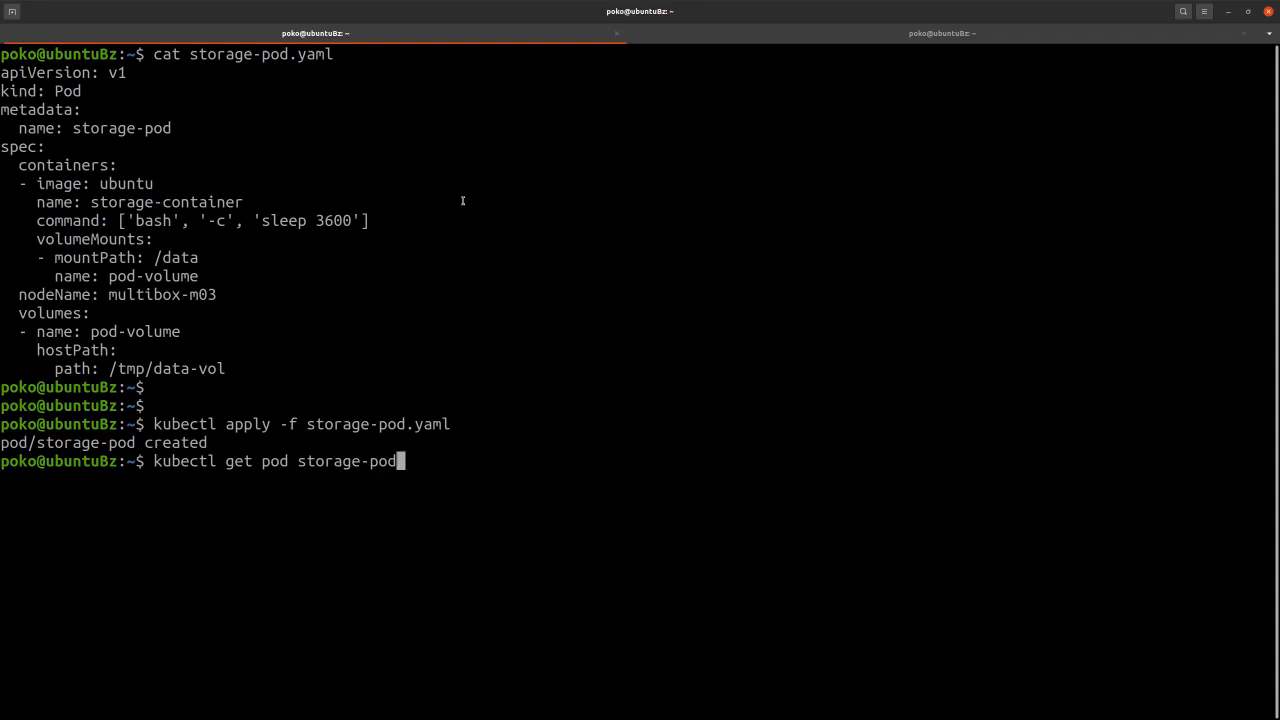
key("Return")
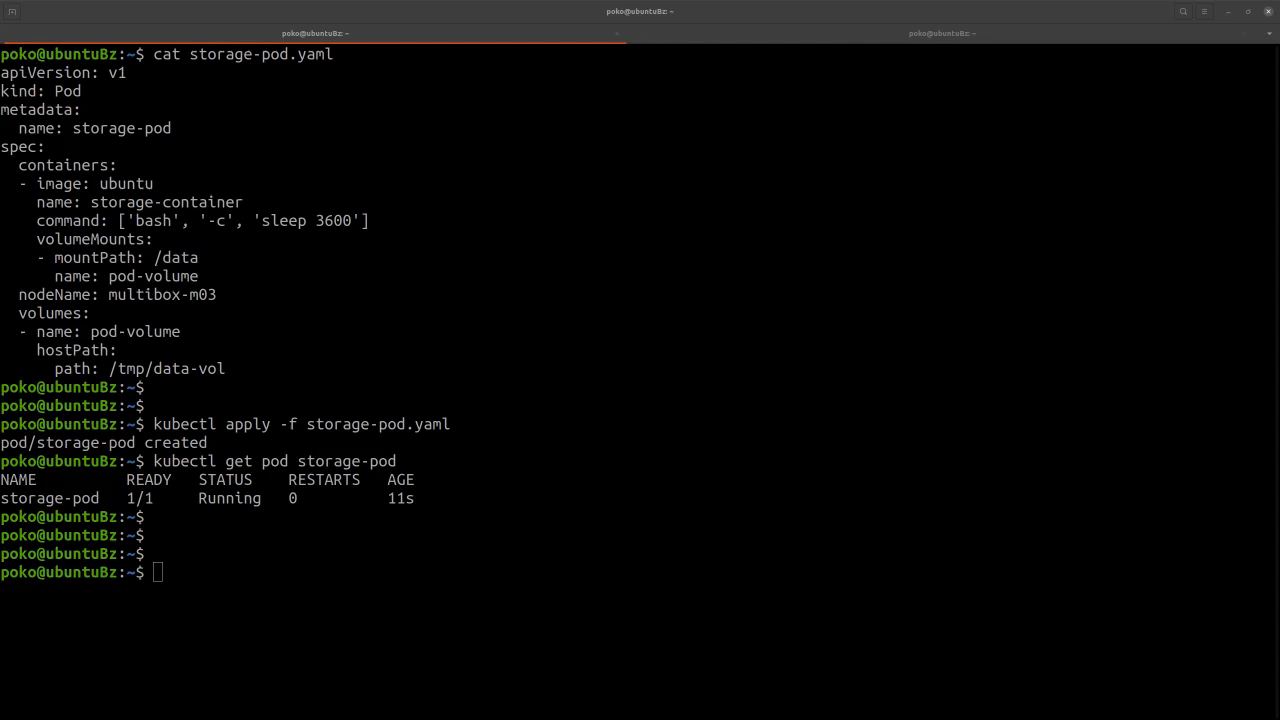
mouse_move(355, 601)
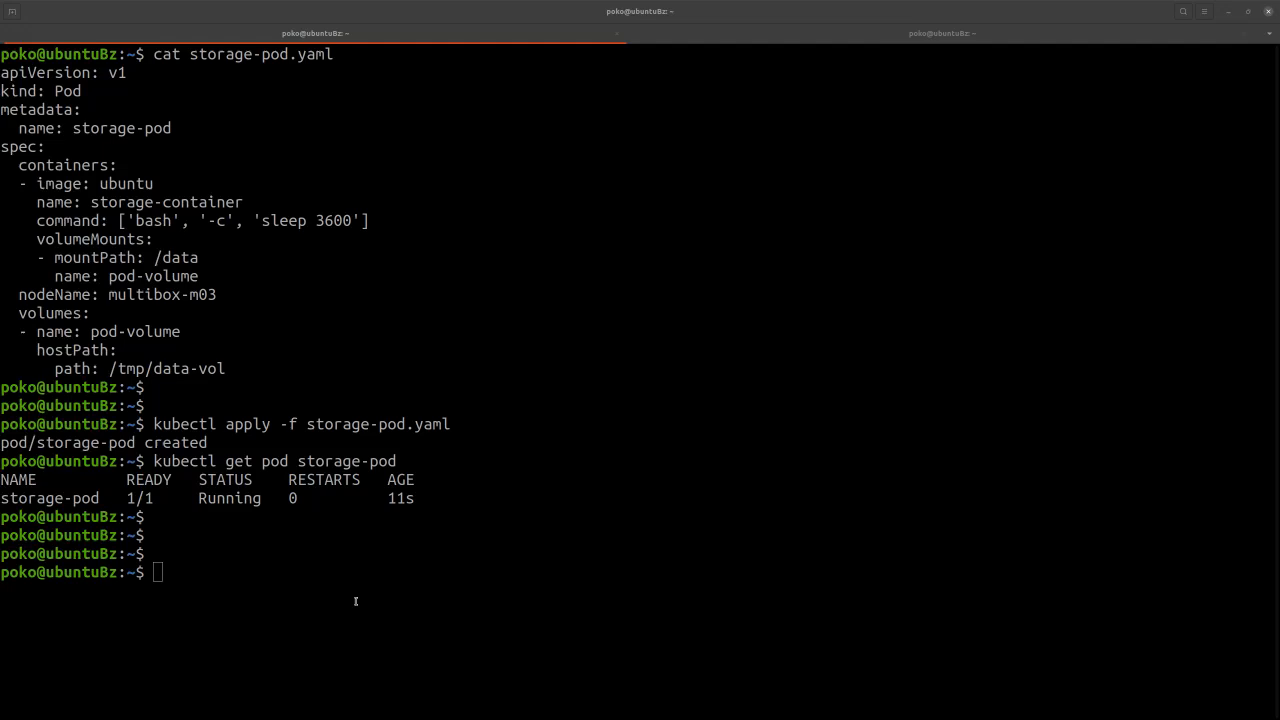
Run ls -la /data inside storage-pod via kubectl exec.
type("kubectl exec storage-pod -- bash -c 'ls -la /data'")
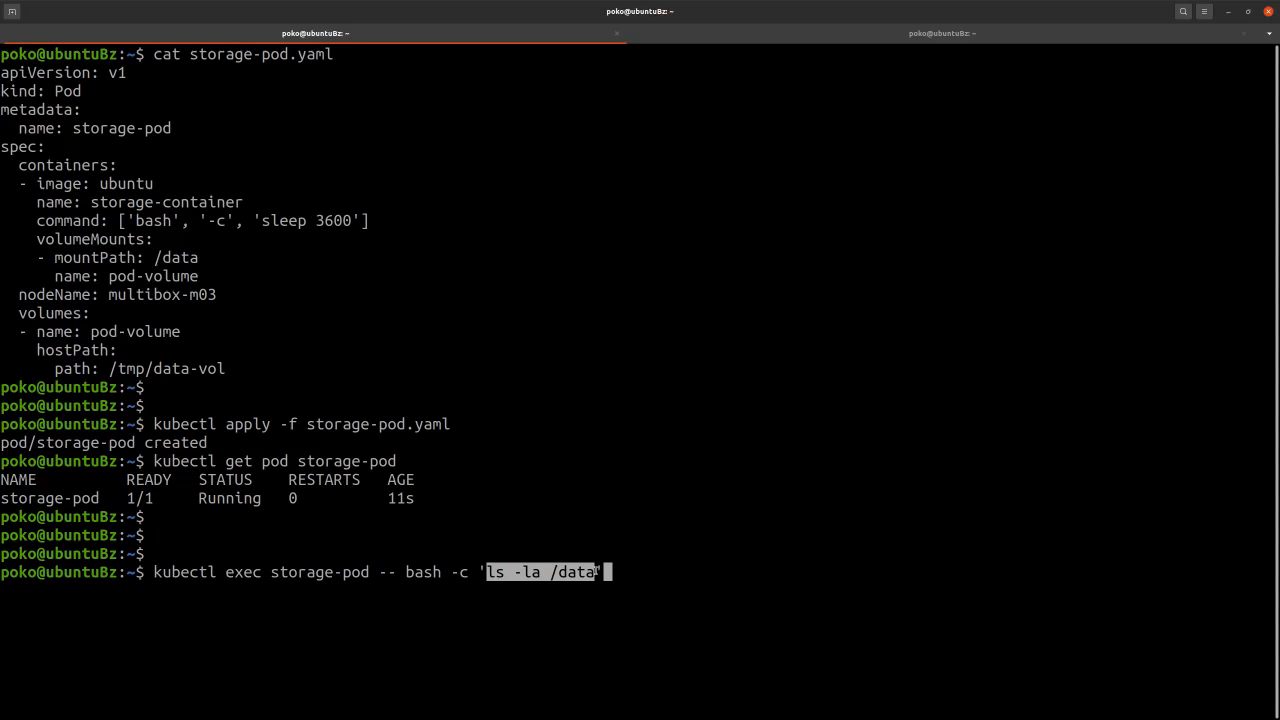
mouse_move(650, 568)
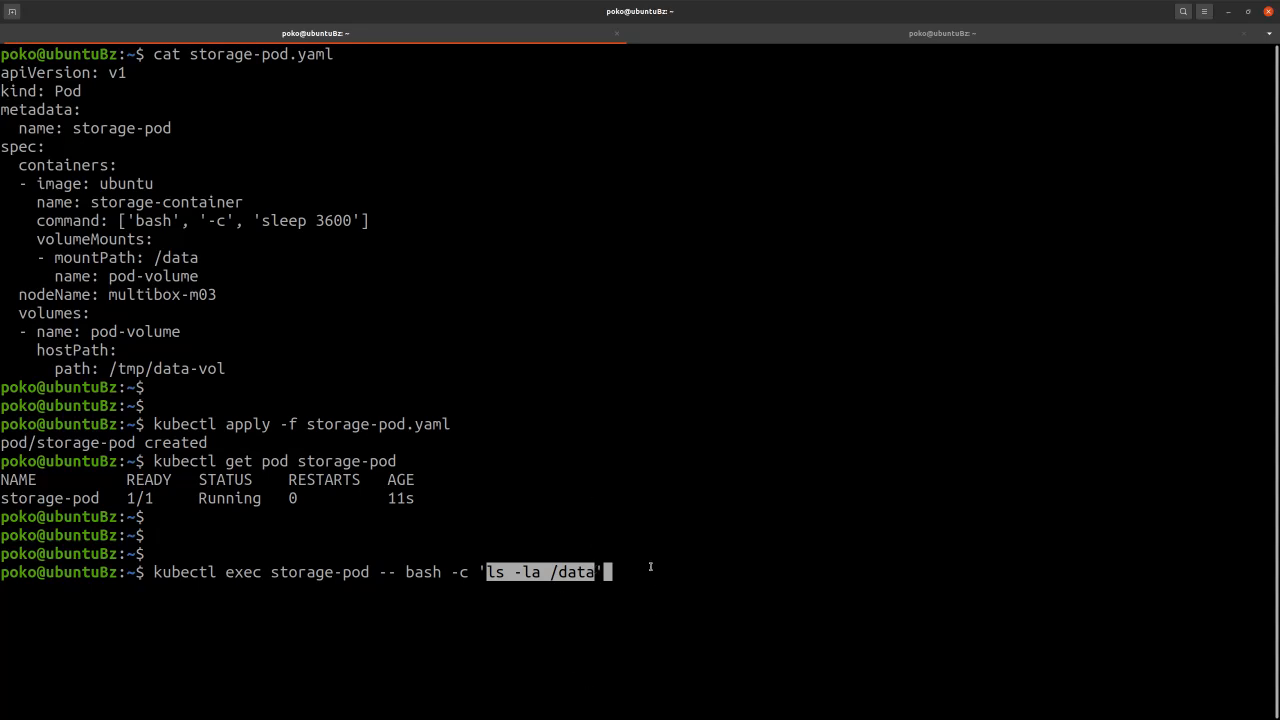
key("Return")
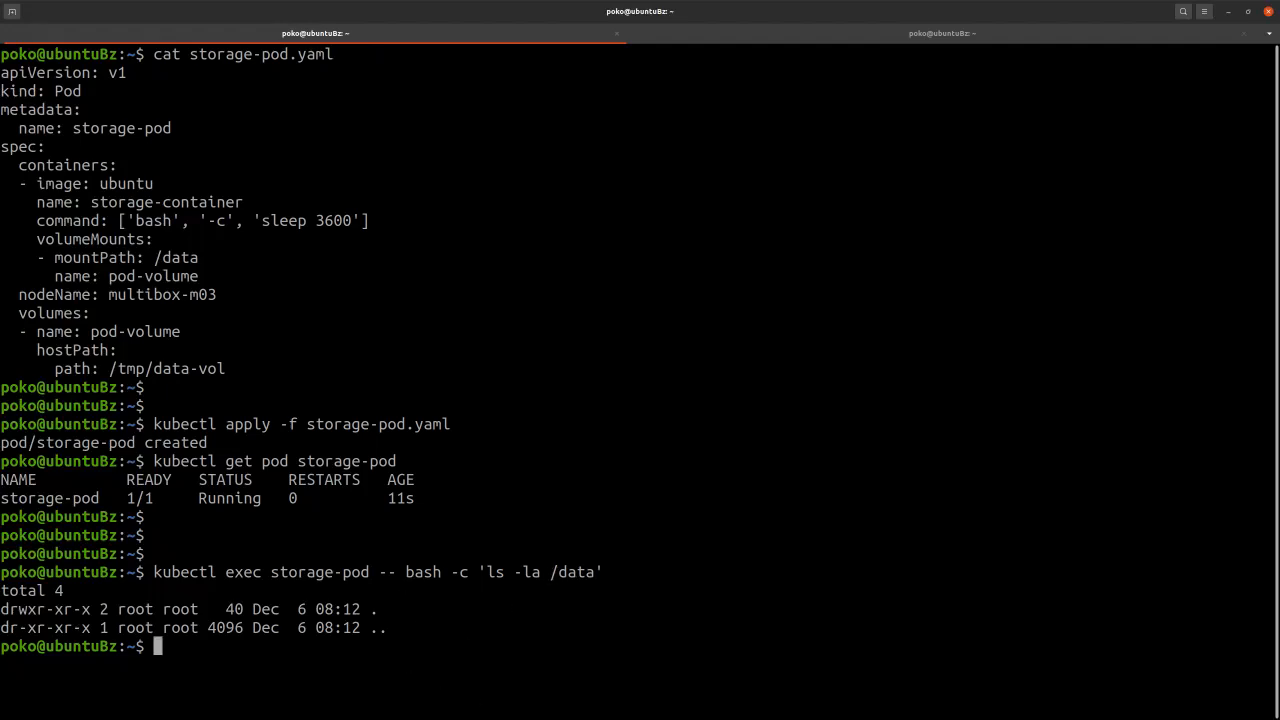
mouse_move(775, 47)
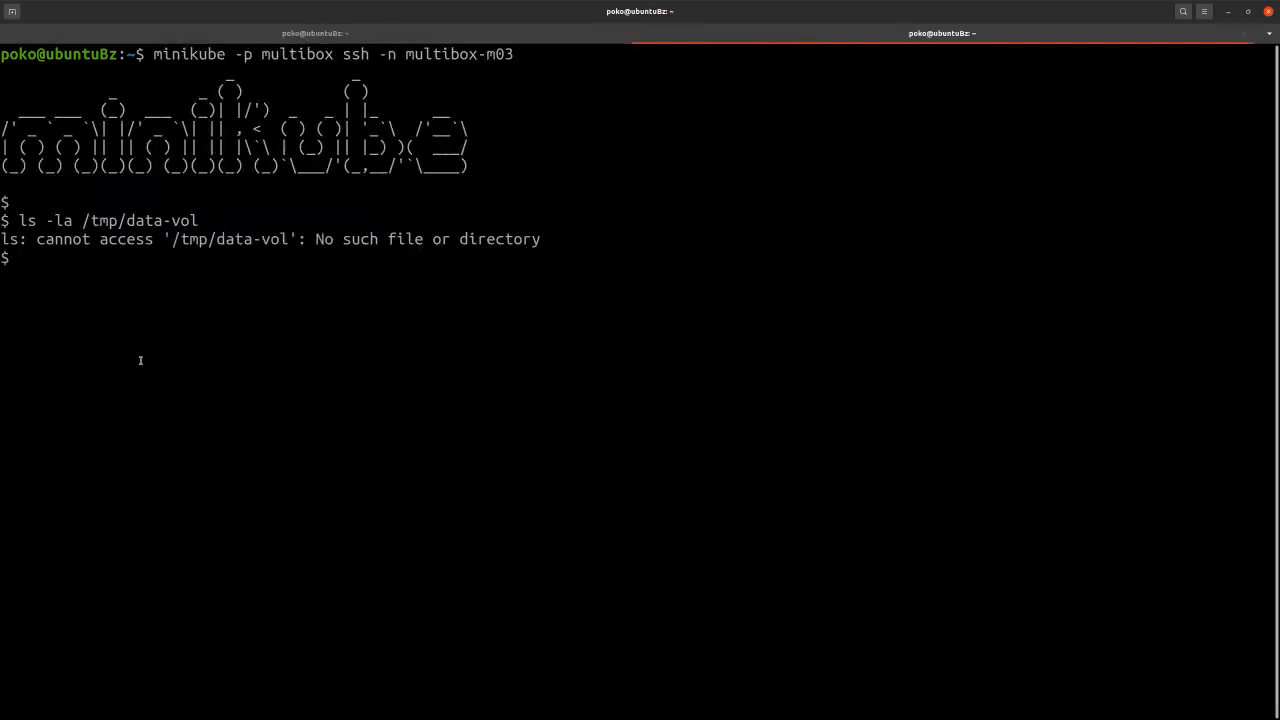
mouse_move(384, 460)
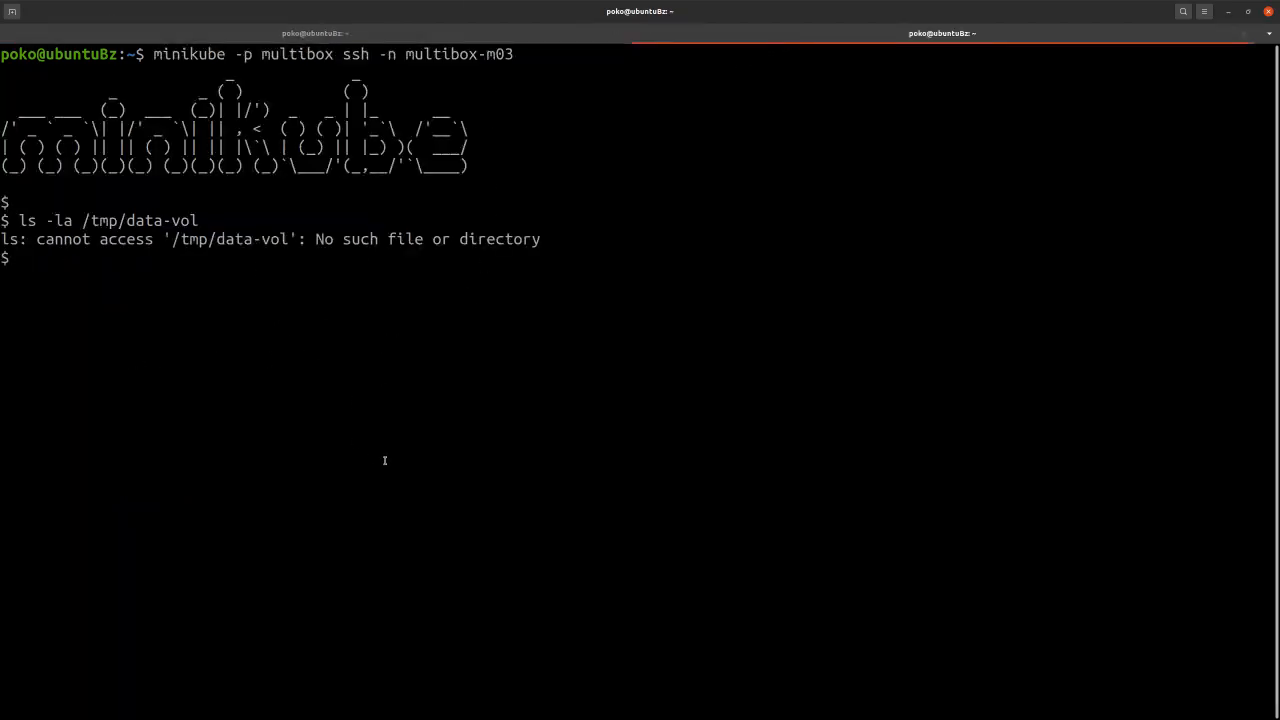
Rerun ls -la /tmp/data-vol on multibox-m03 to see the empty directory.
key("Return")
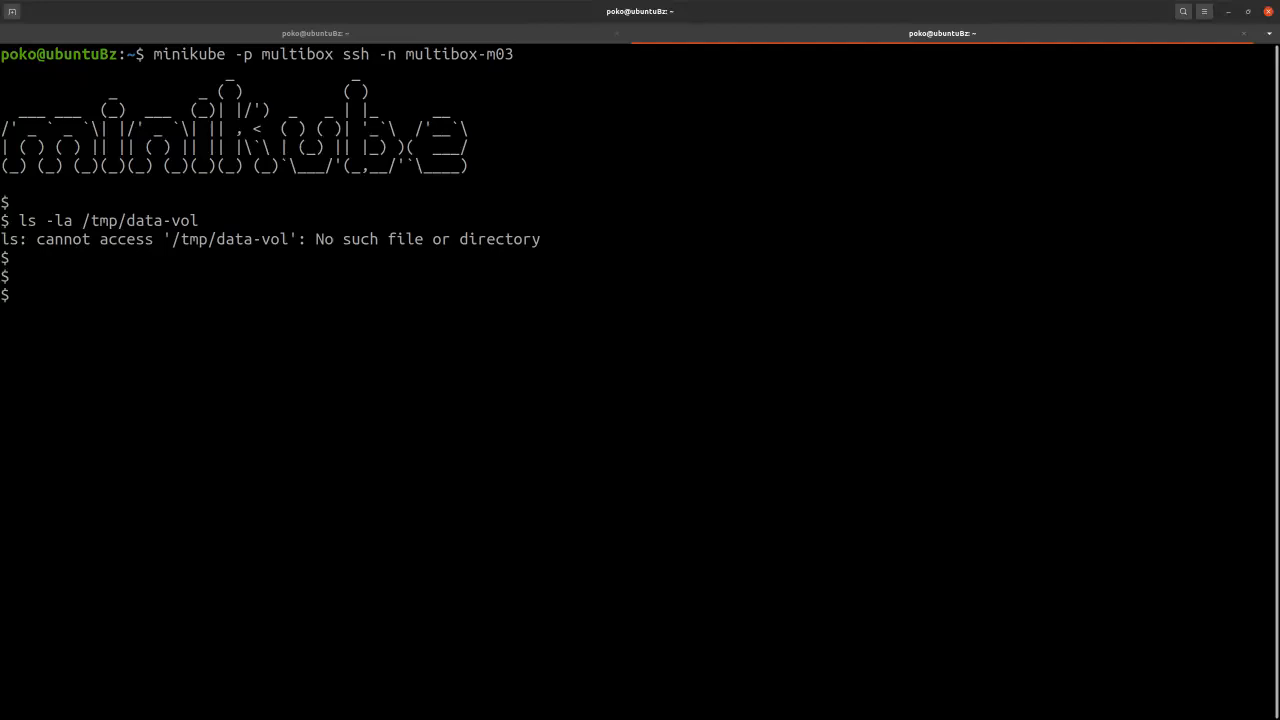
type("ls -la /tmp/data-vol")
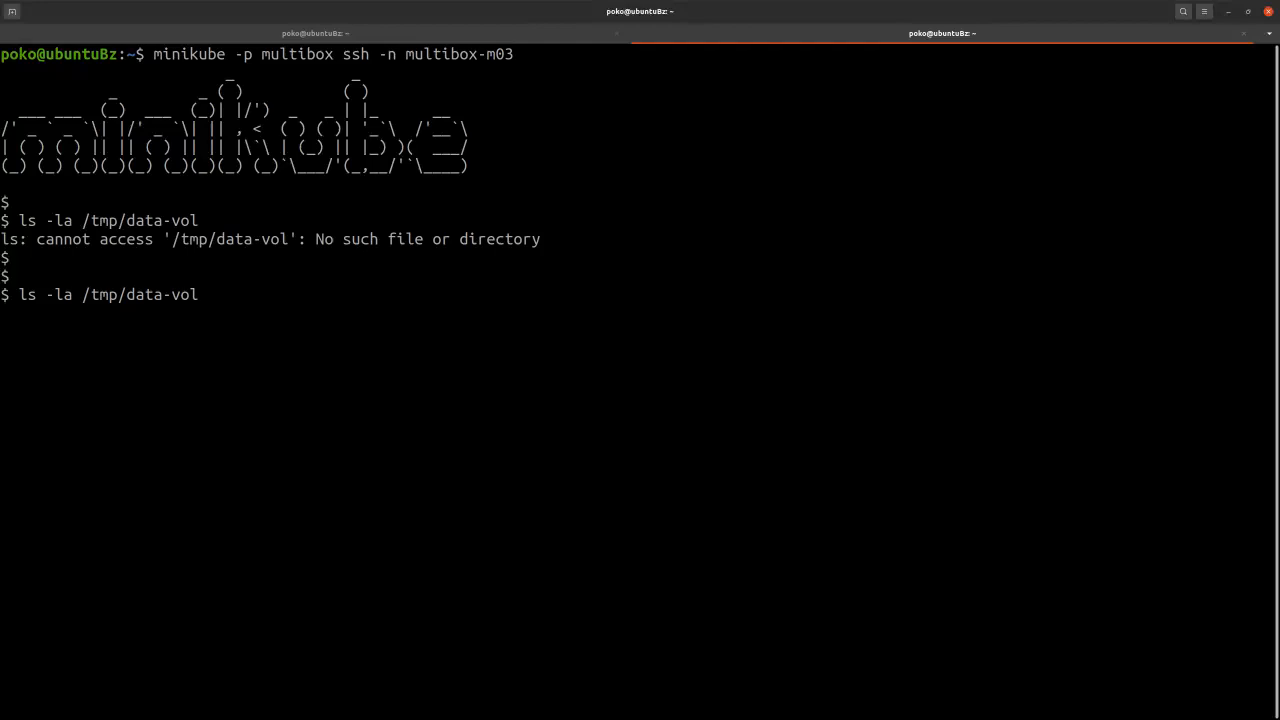
key("Return")
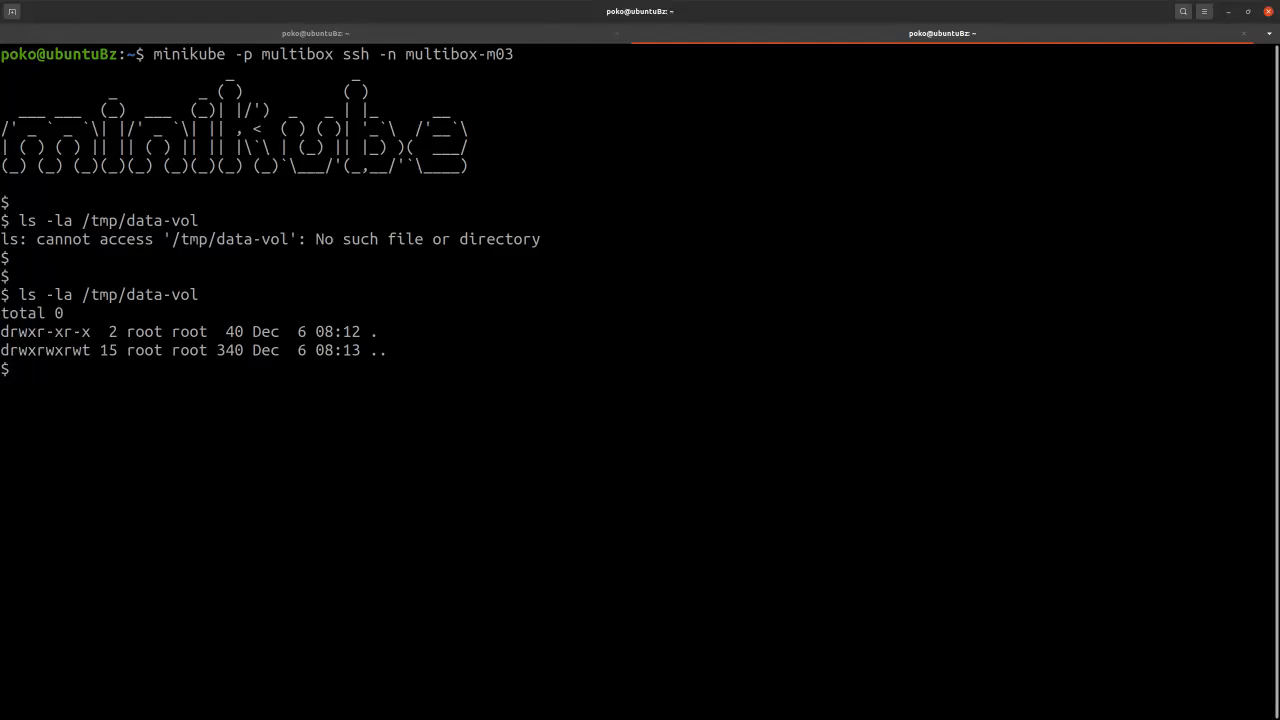
key("Return")
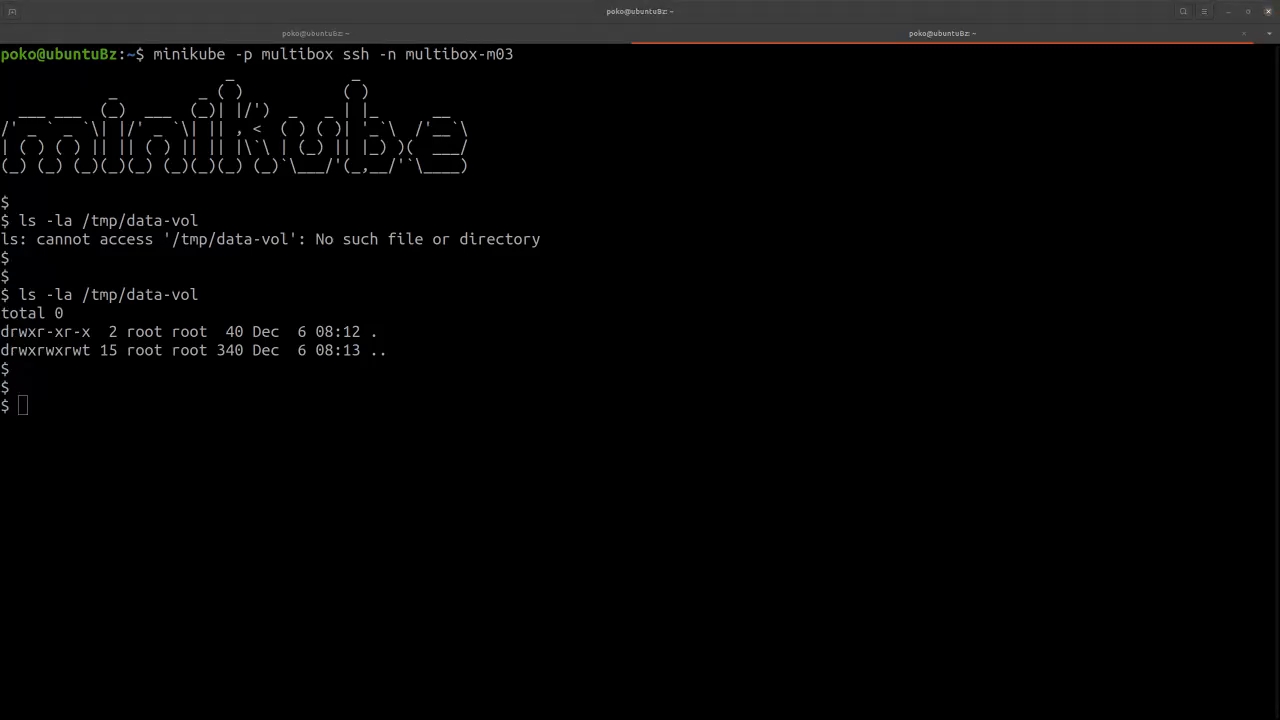
Write 'Introduction to Cloud Infrastructure Technologies' into /tmp/data-vol/newfile with sudo echo.
type("sudo bash -c 'echo Introduction to Cloud Infrastructure Technologies > /tmp/data-vol/newfile'")
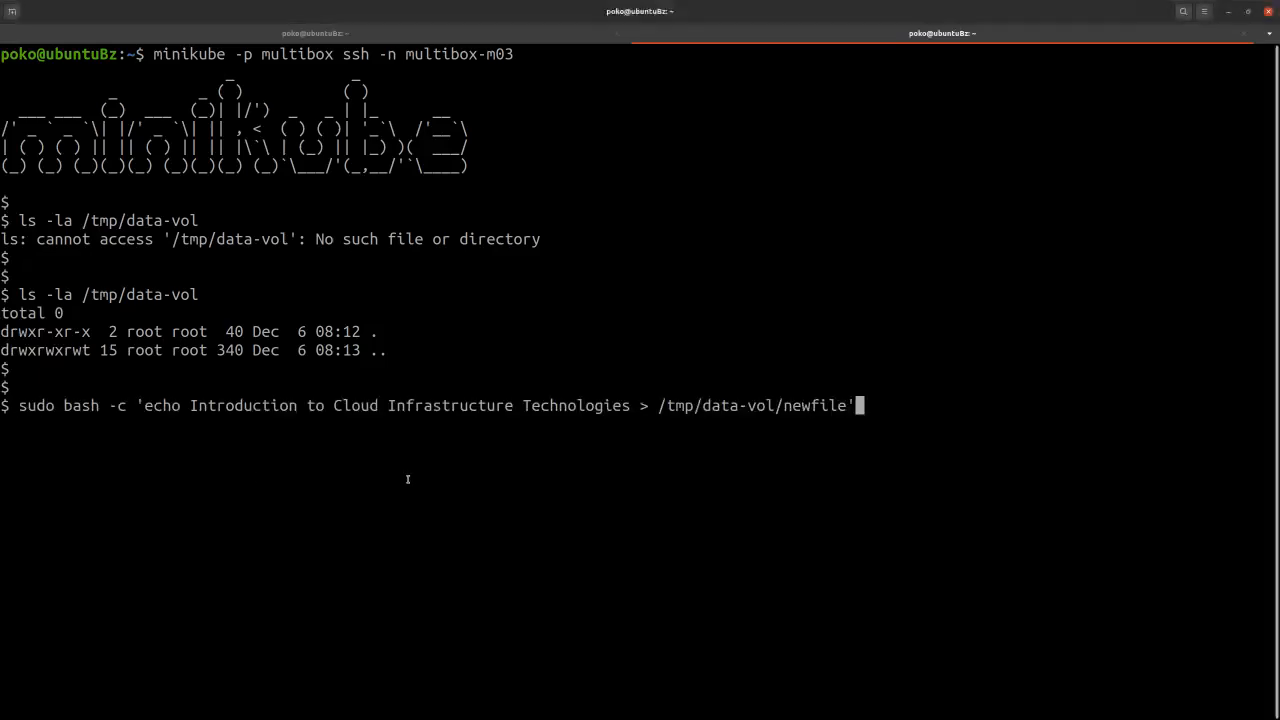
mouse_move(794, 427)
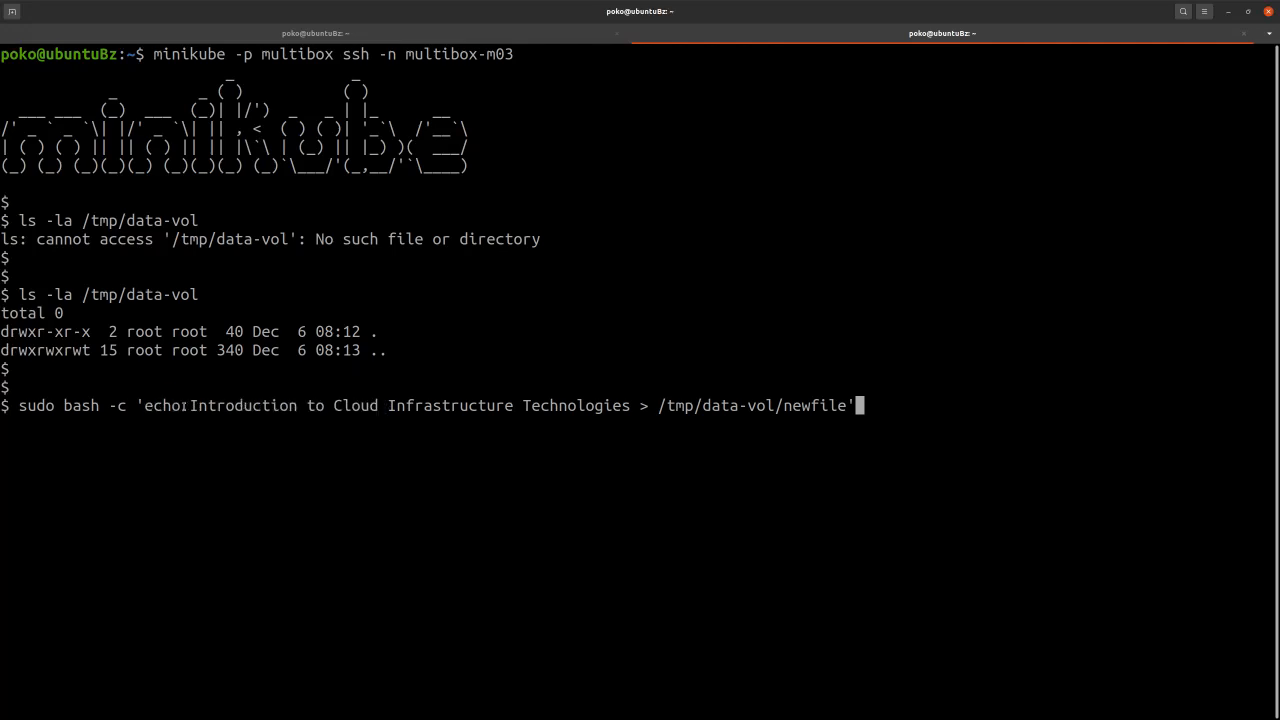
double_click(410, 405)
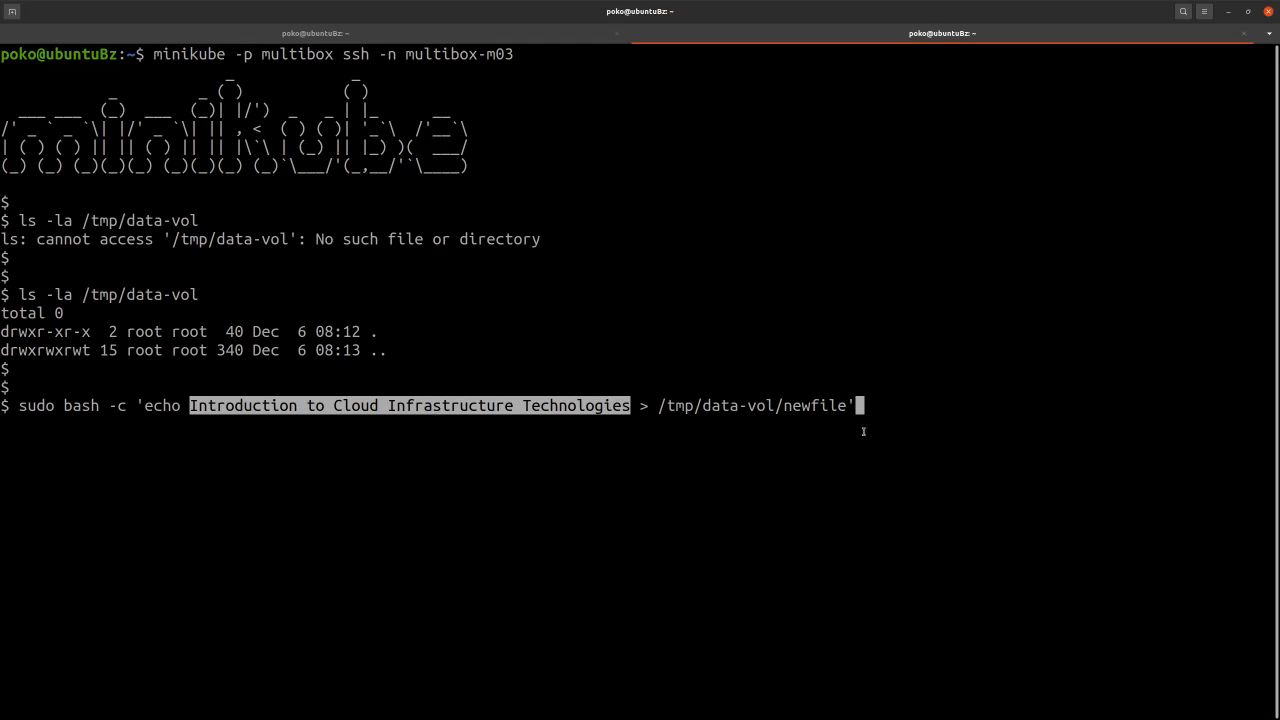
key("Return")
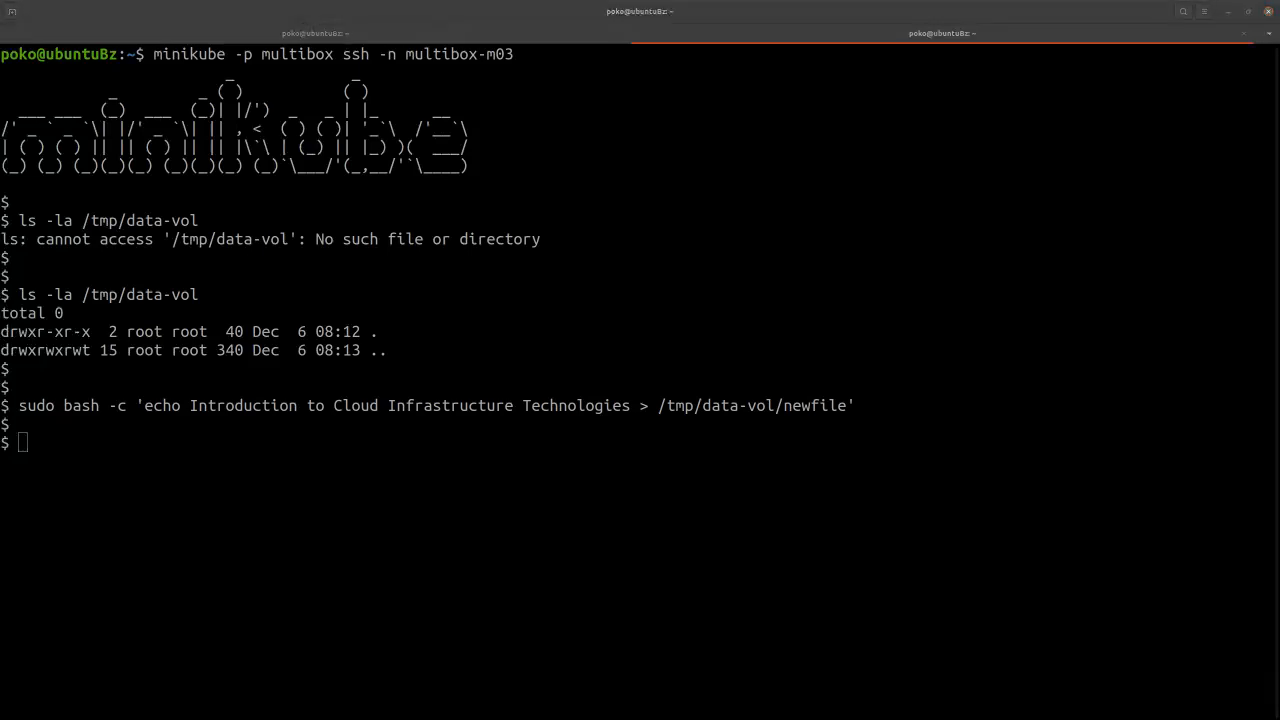
mouse_move(93, 466)
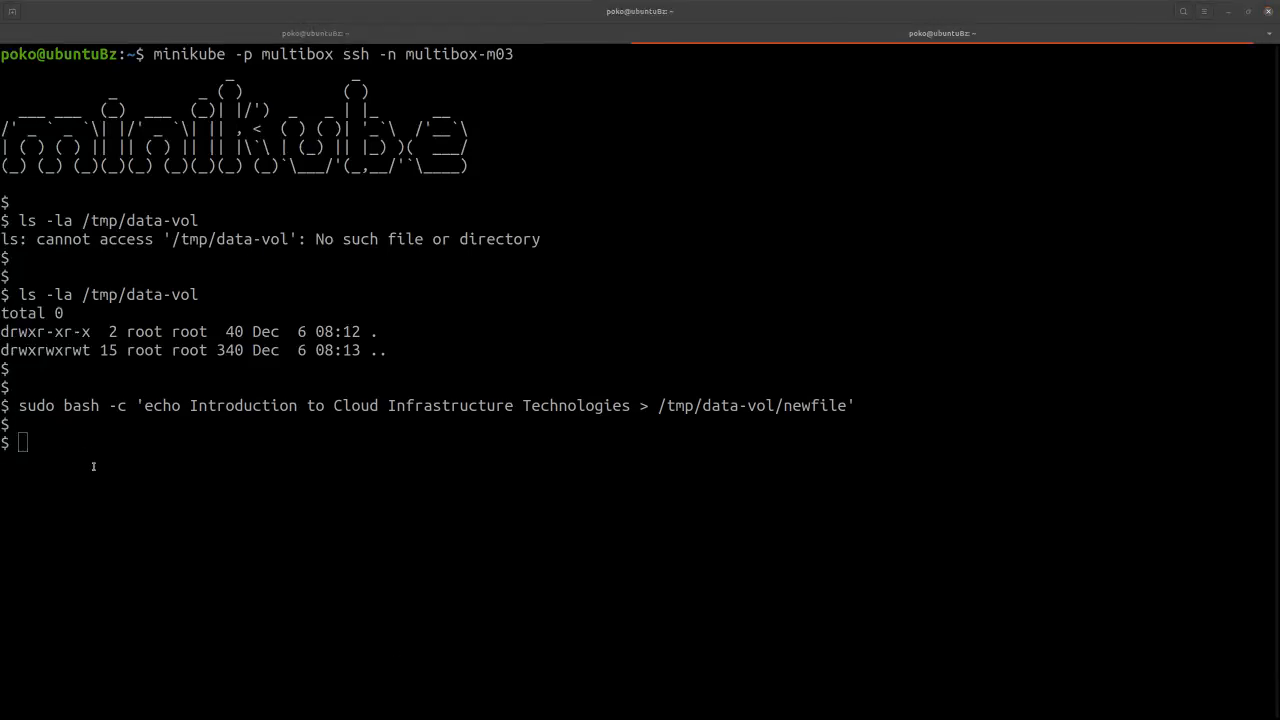
Display /tmp/data-vol/newfile with cat on the node.
type("cat /tmp/data-vol/newfile")
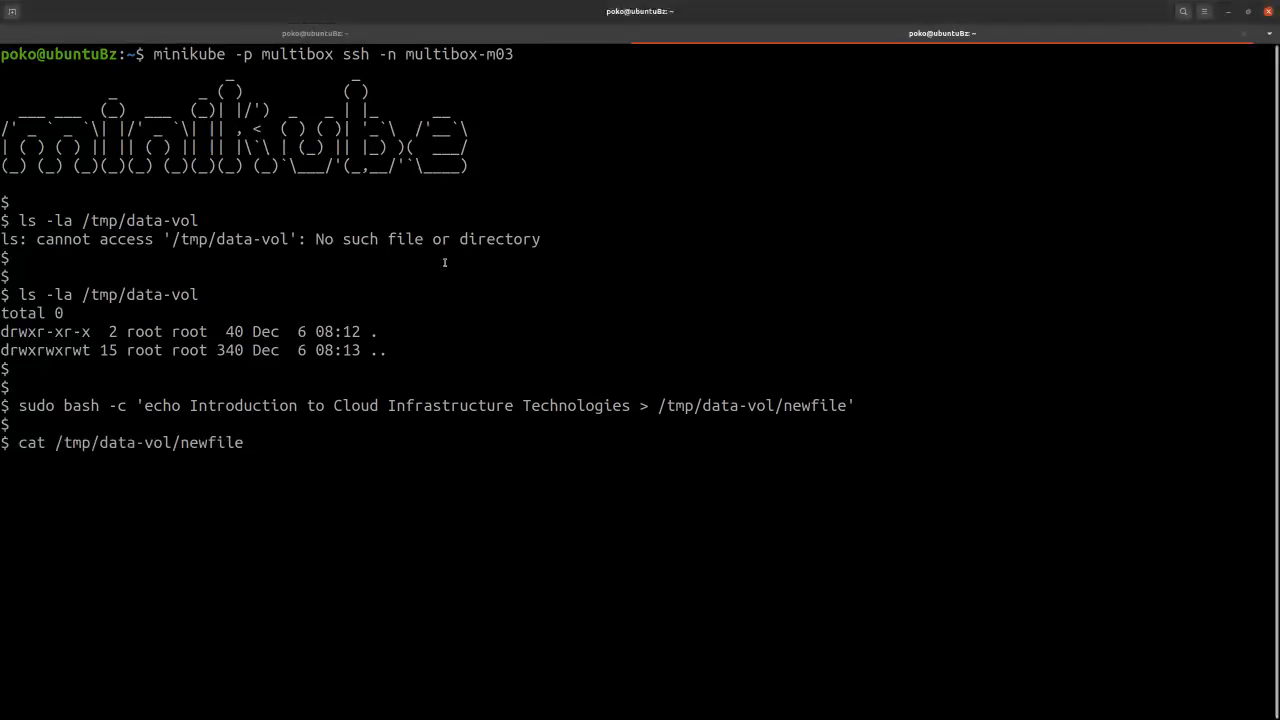
key("Return")
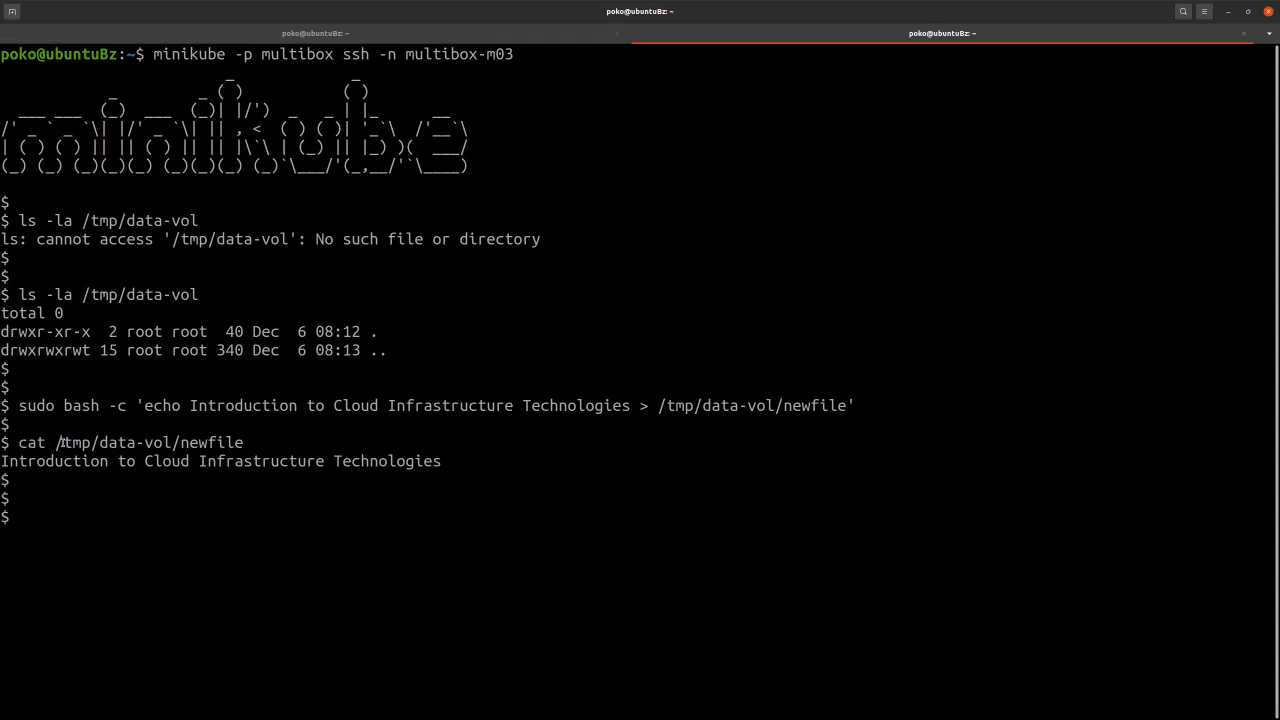
double_click(150, 442)
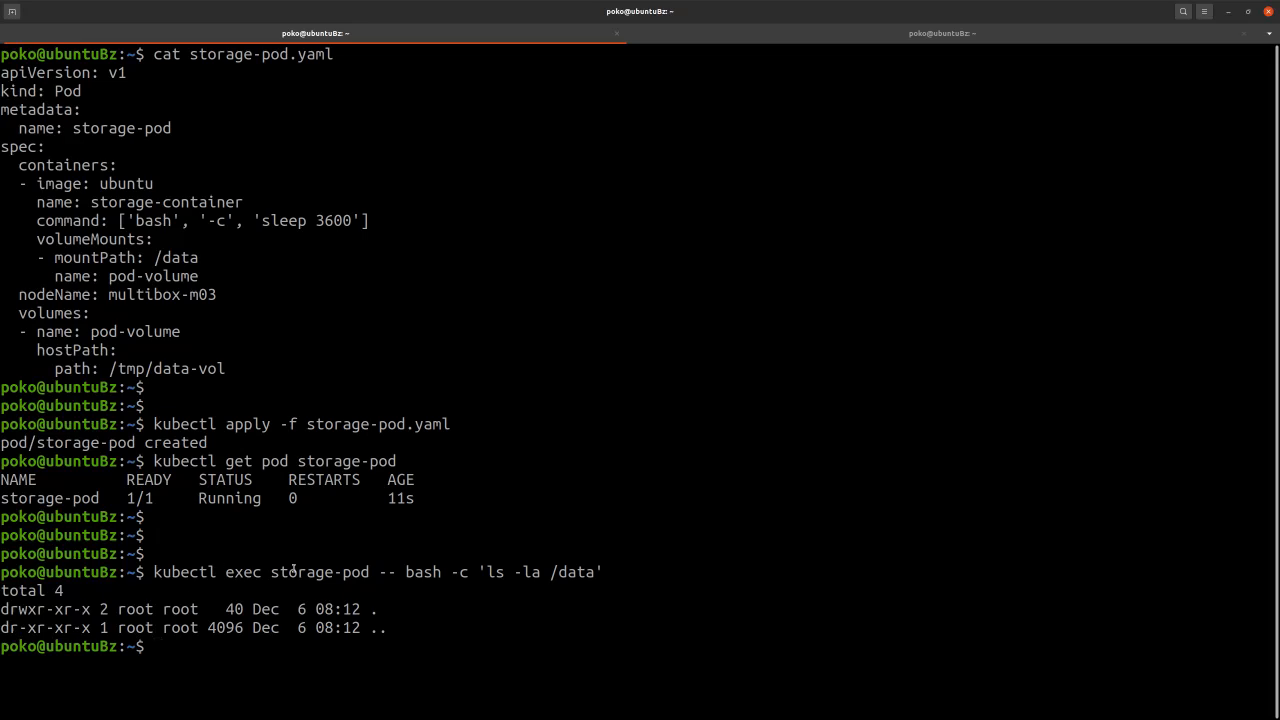
mouse_move(628, 536)
type("kubectl exec storage-pod -- bash -c 'ls -la /data'")
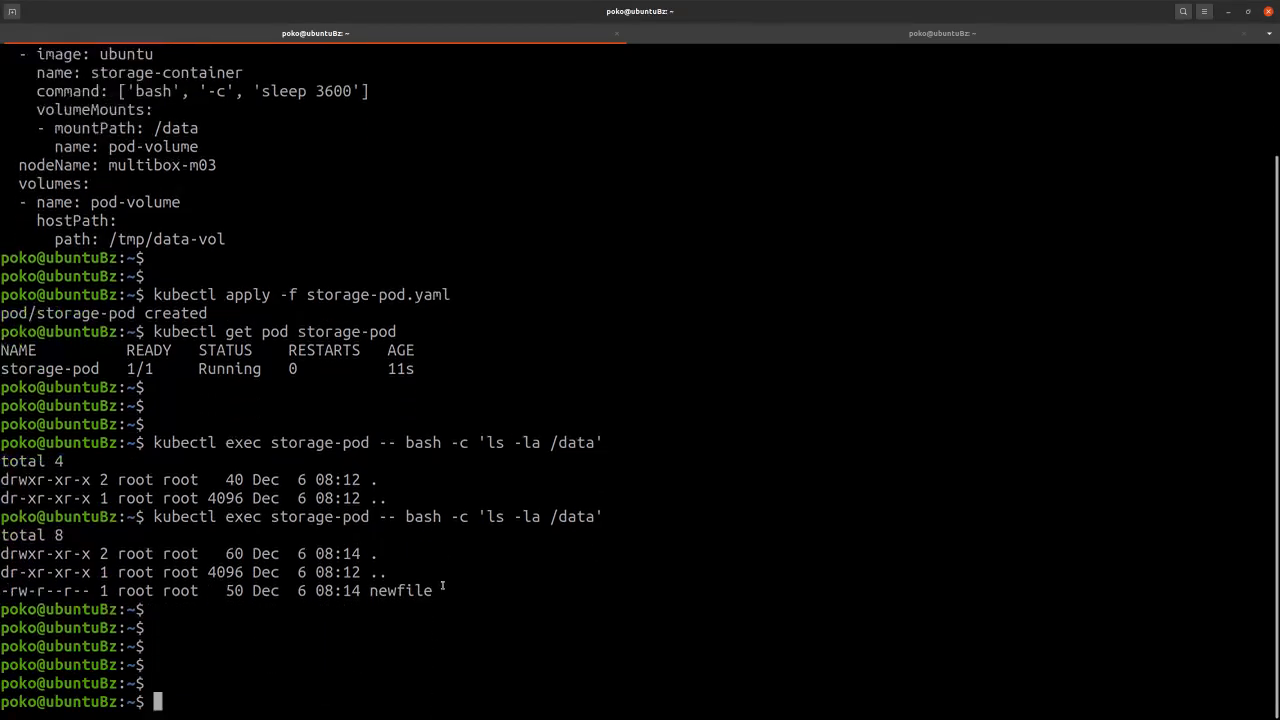
Highlight the output of the ls -la /data listing from storage-pod.
double_click(401, 590)
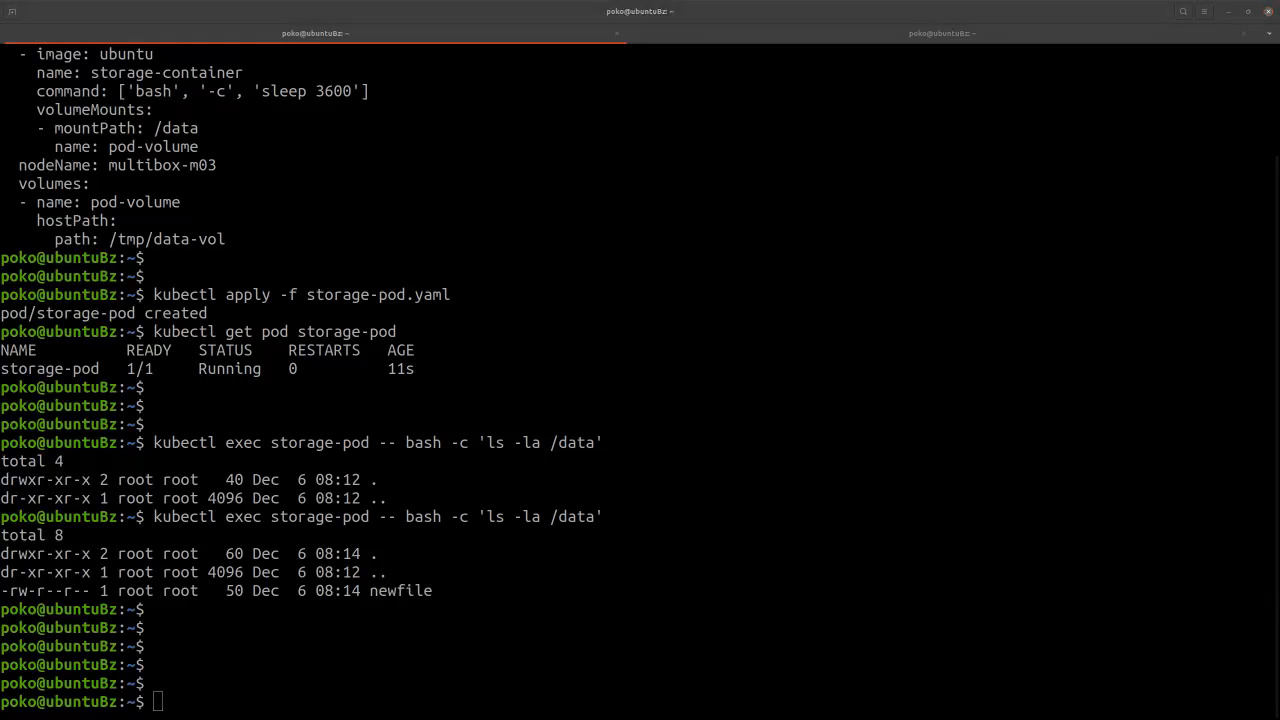
mouse_move(609, 196)
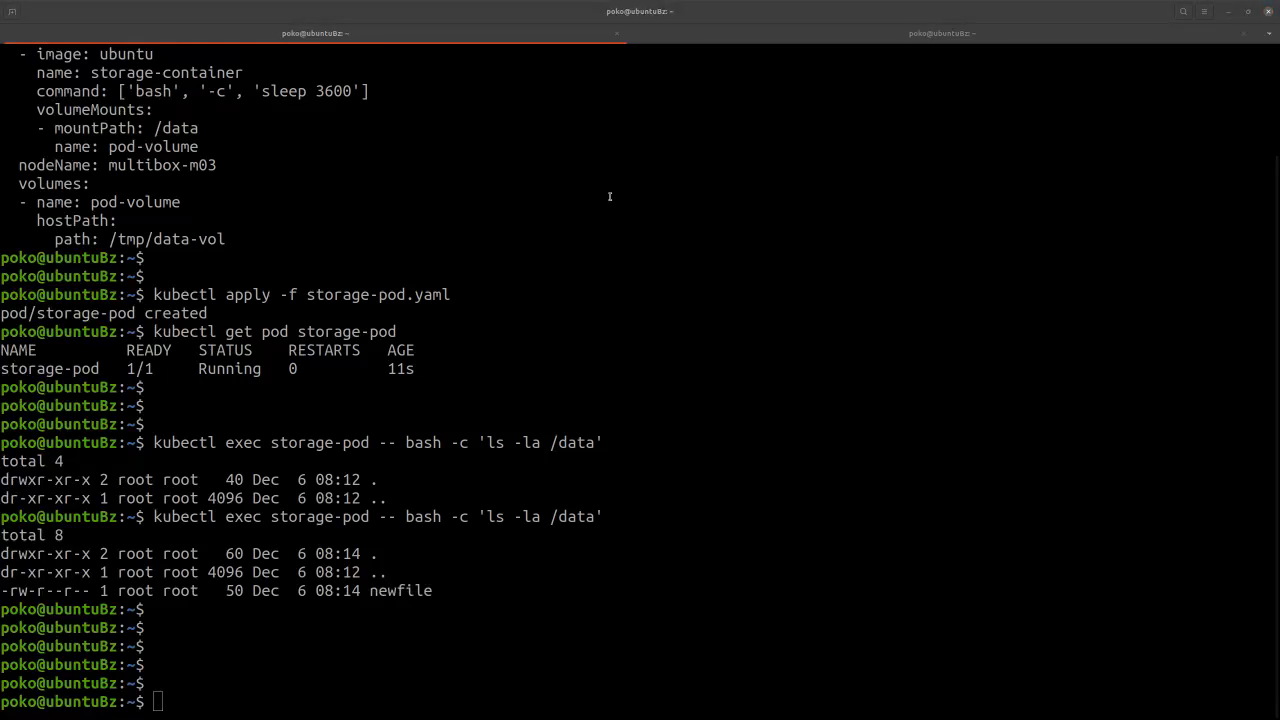
Print /data/newfile inside storage-pod with kubectl exec cat.
type("kubectl exec storage-pod -- bash -c 'cat /data/newfile'")
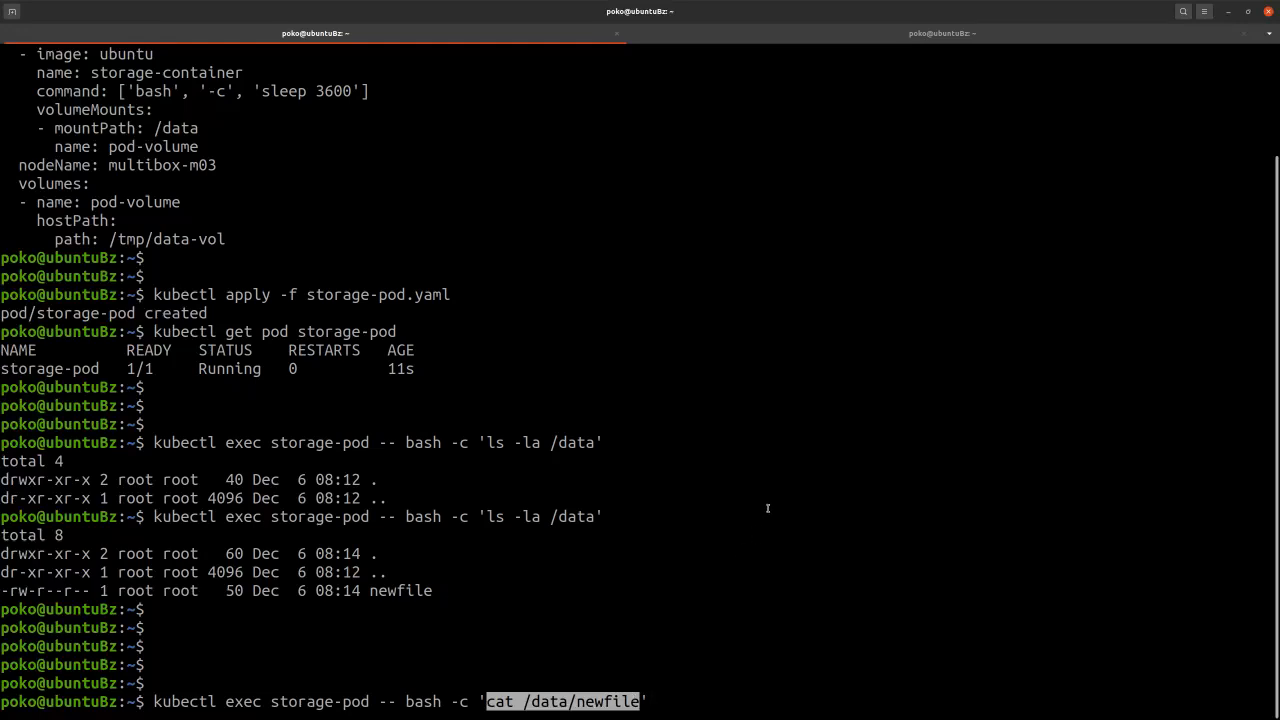
key("Return")
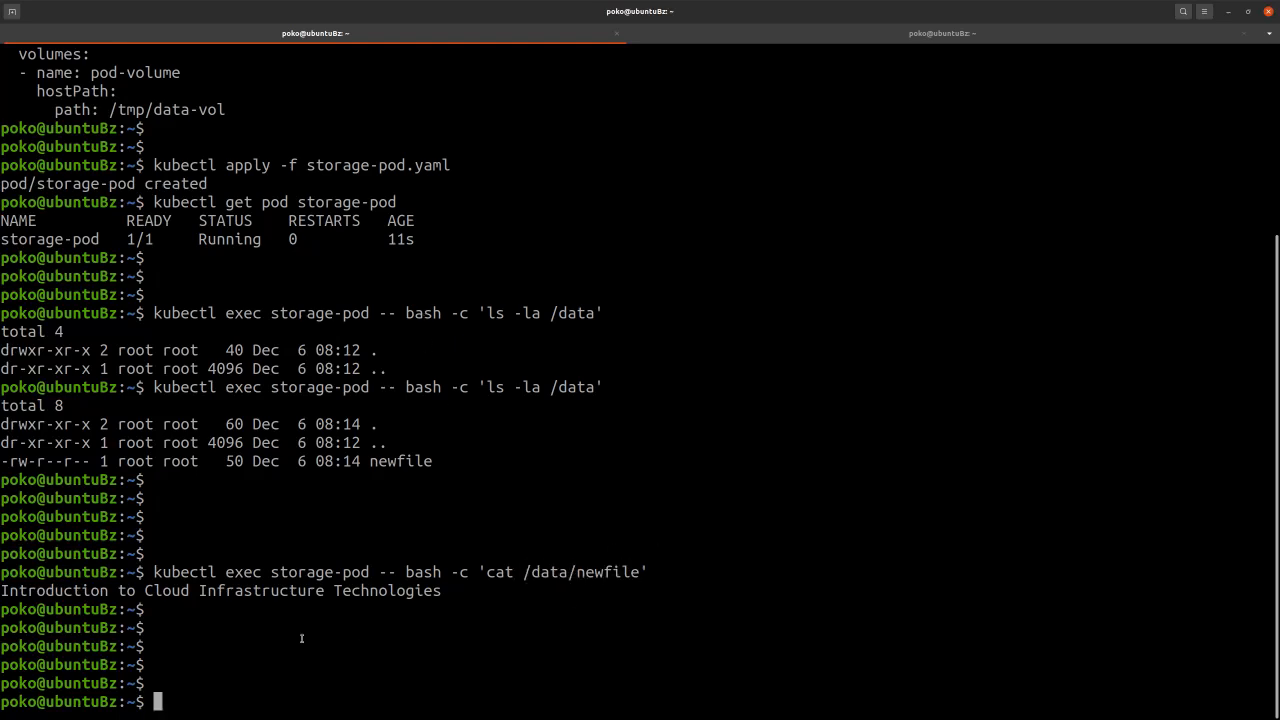
mouse_move(301, 638)
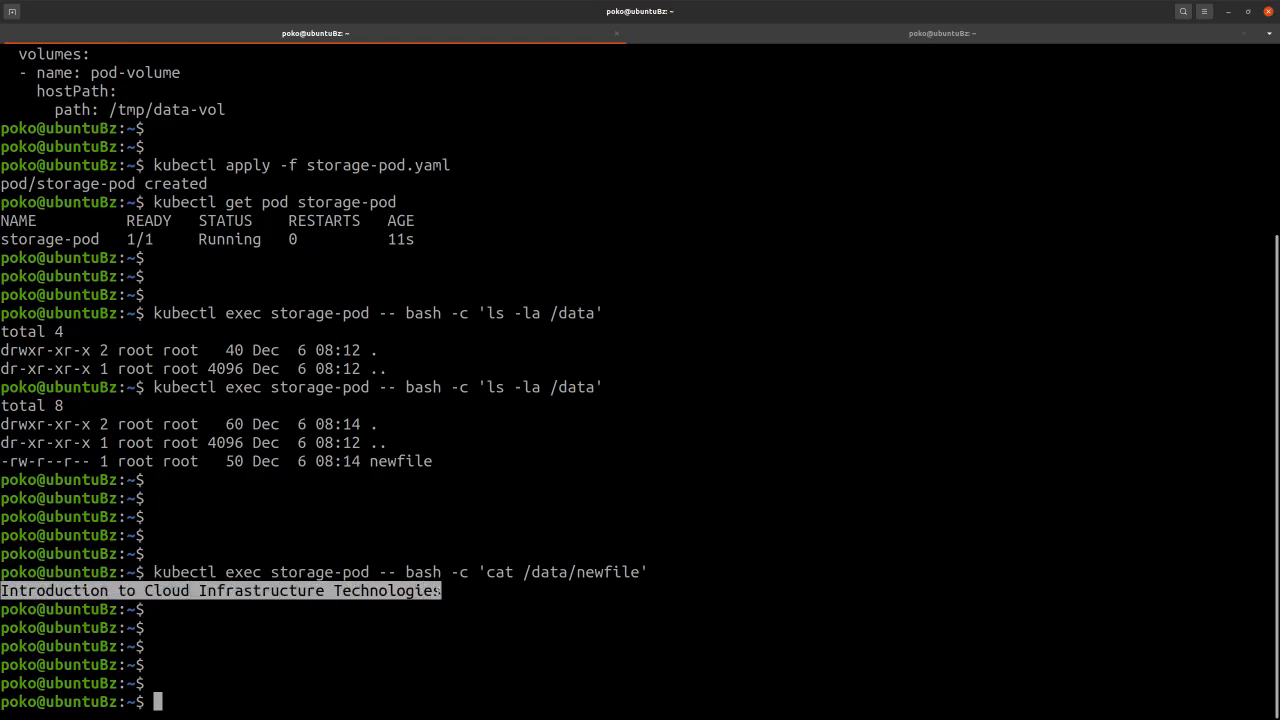
mouse_move(595, 598)
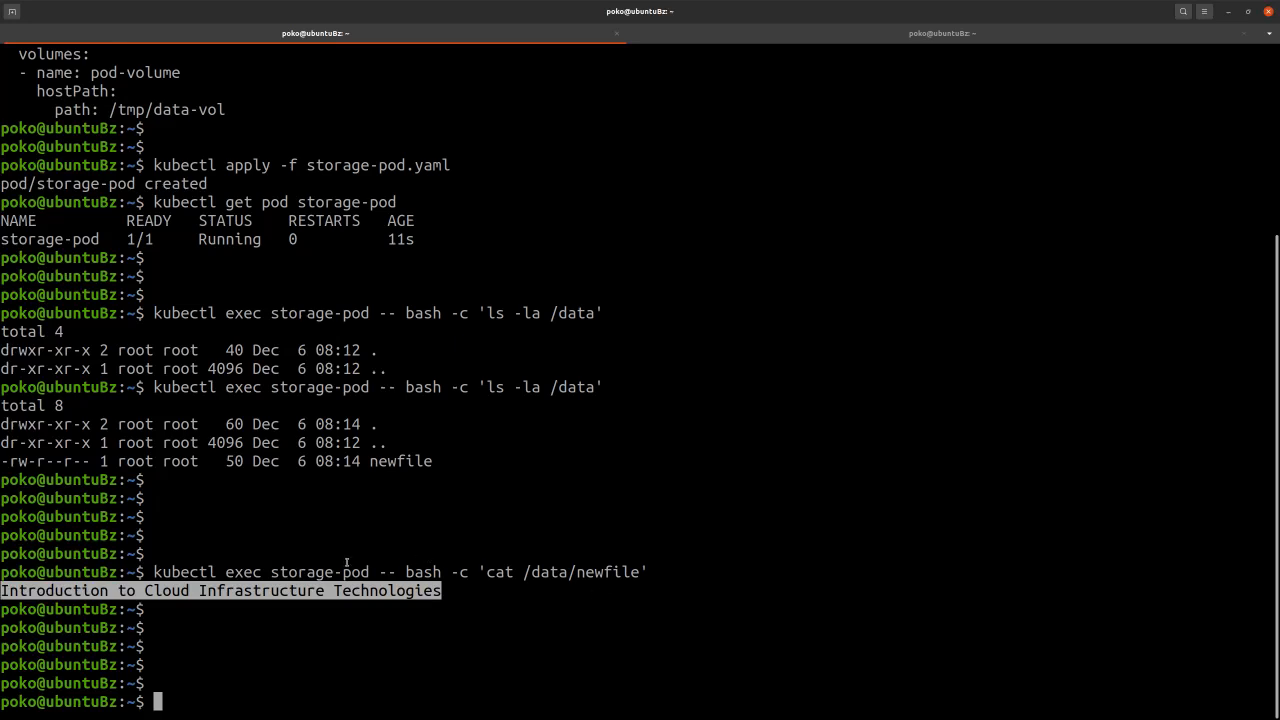
mouse_move(687, 573)
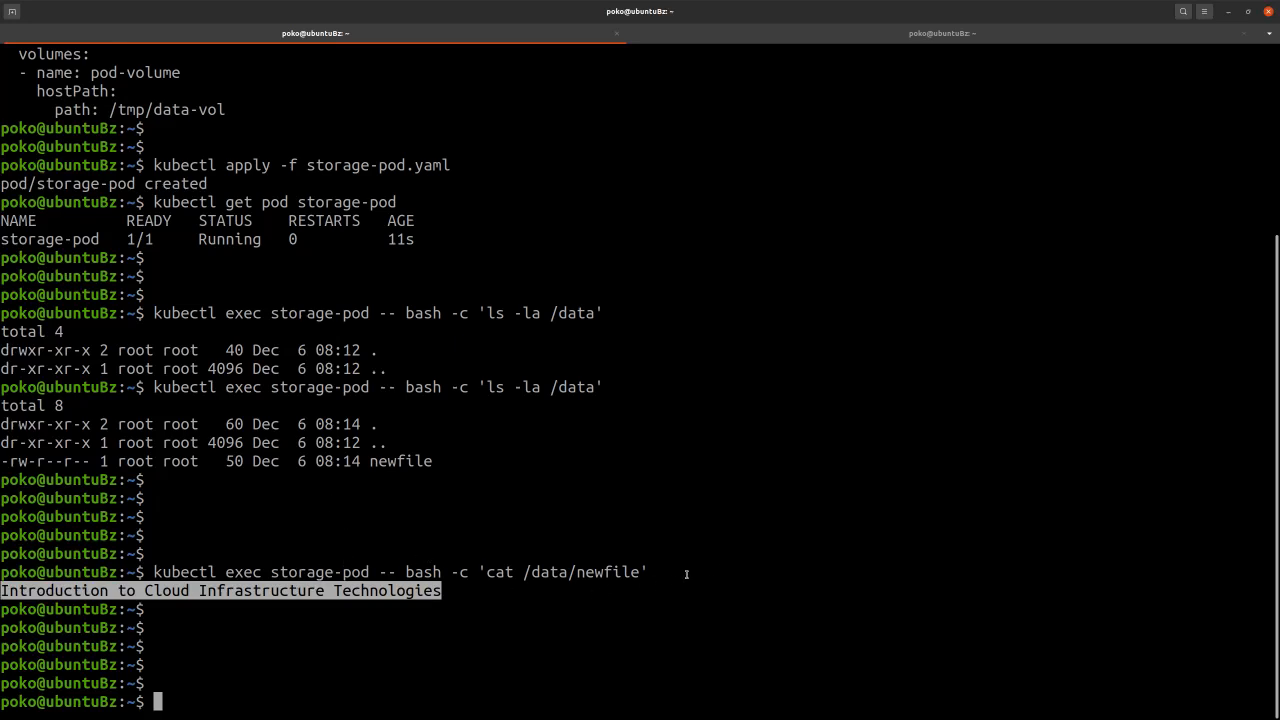
mouse_move(643, 611)
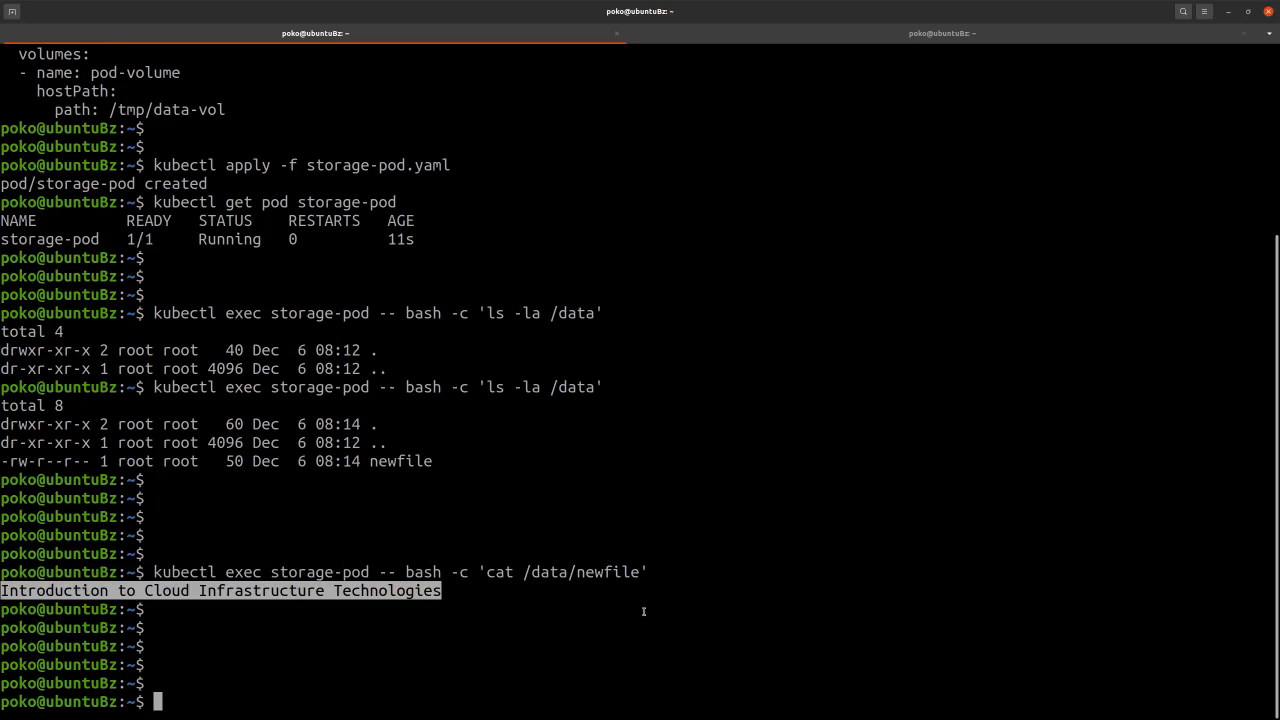
mouse_move(692, 555)
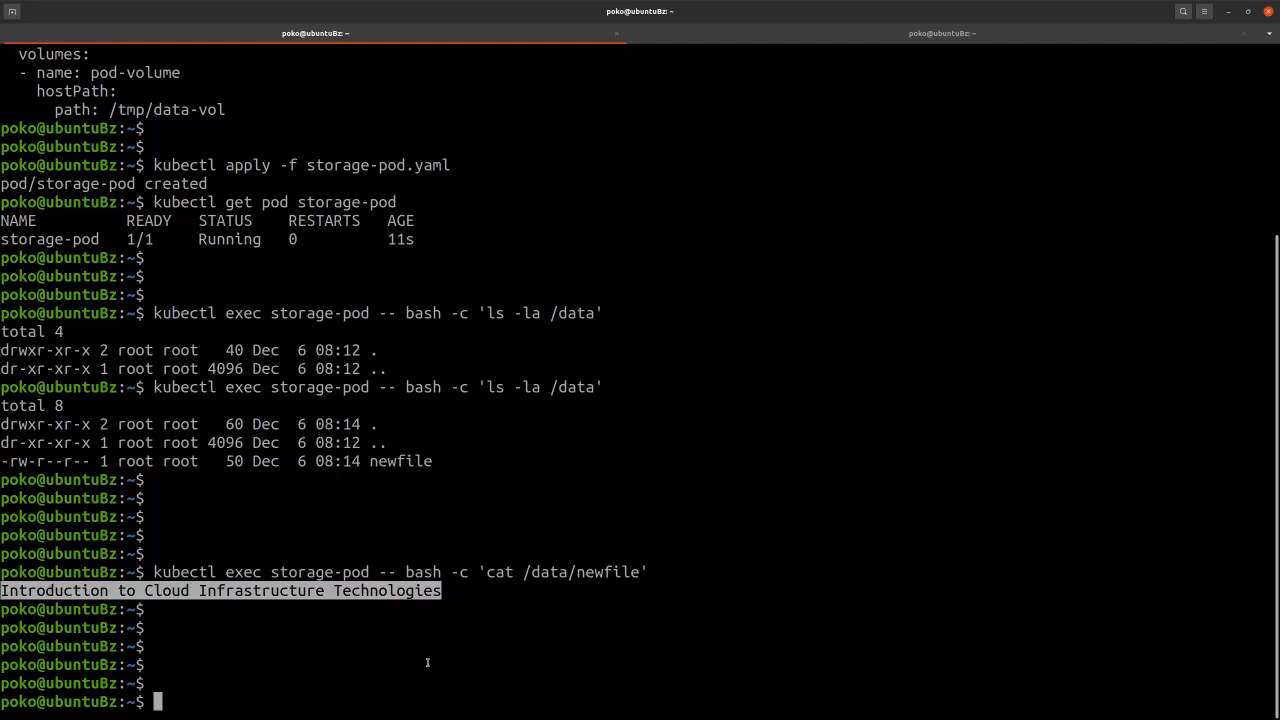
mouse_move(770, 507)
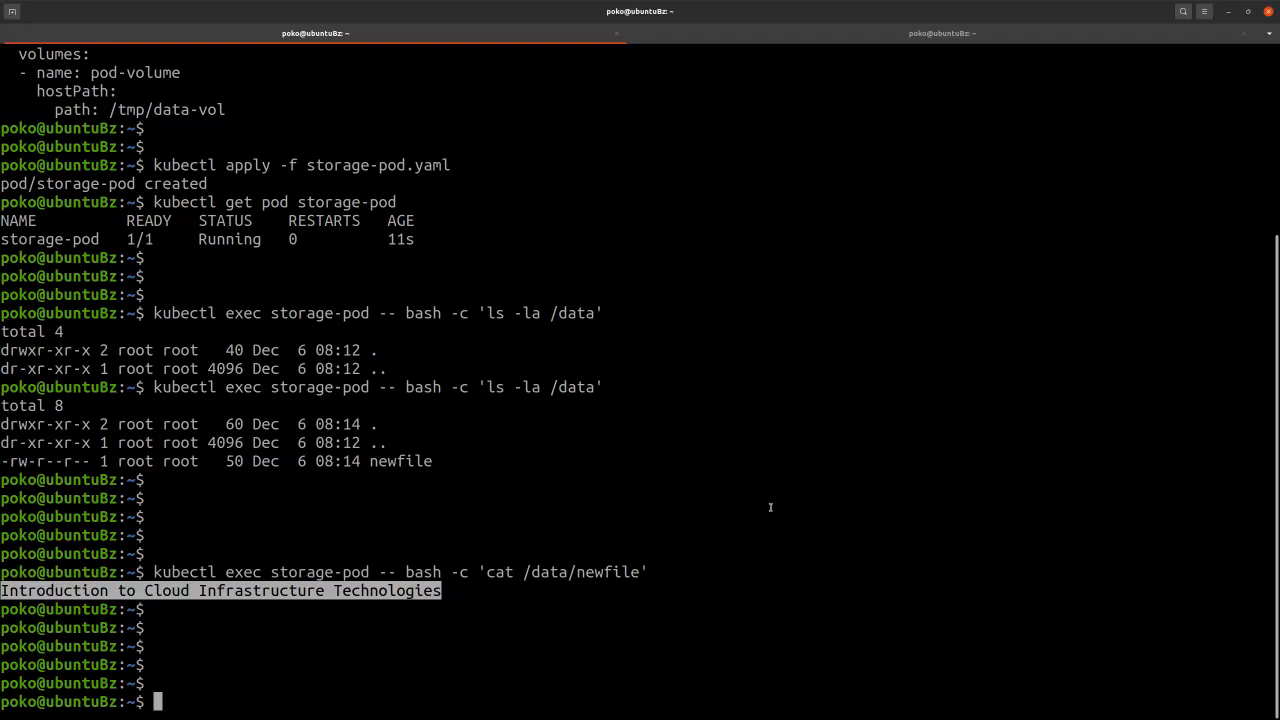
mouse_move(753, 435)
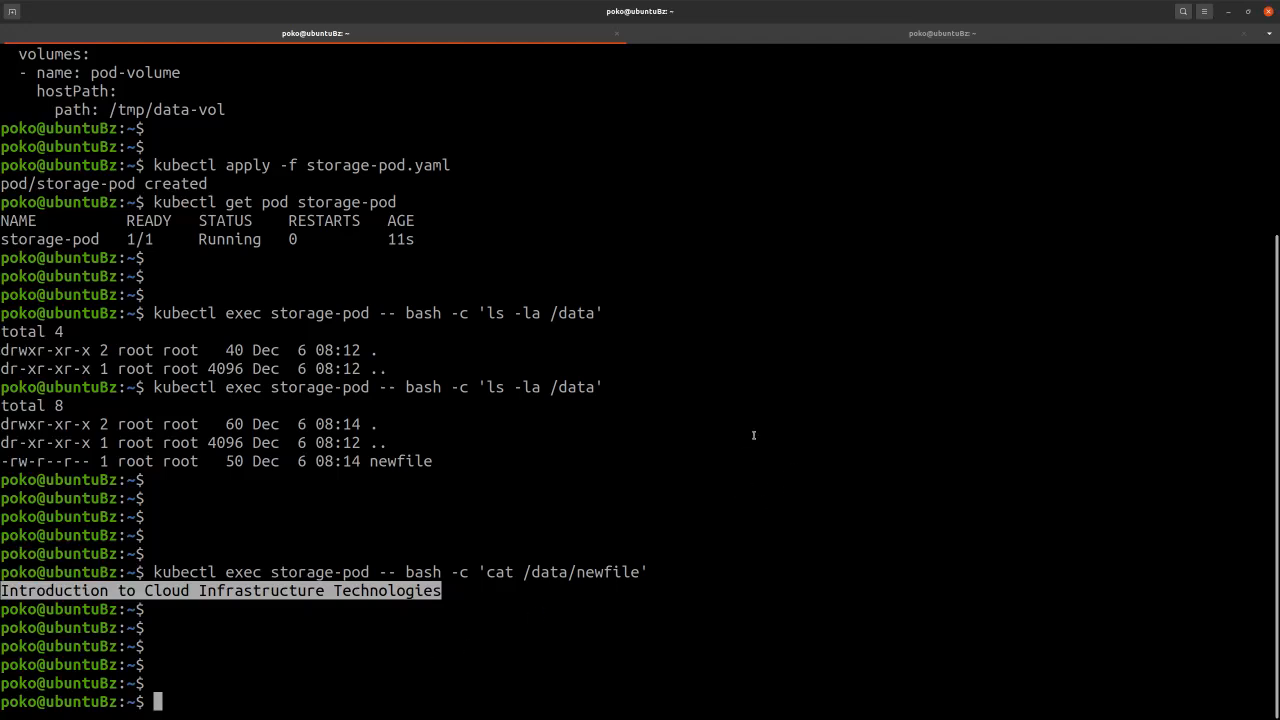
mouse_move(747, 471)
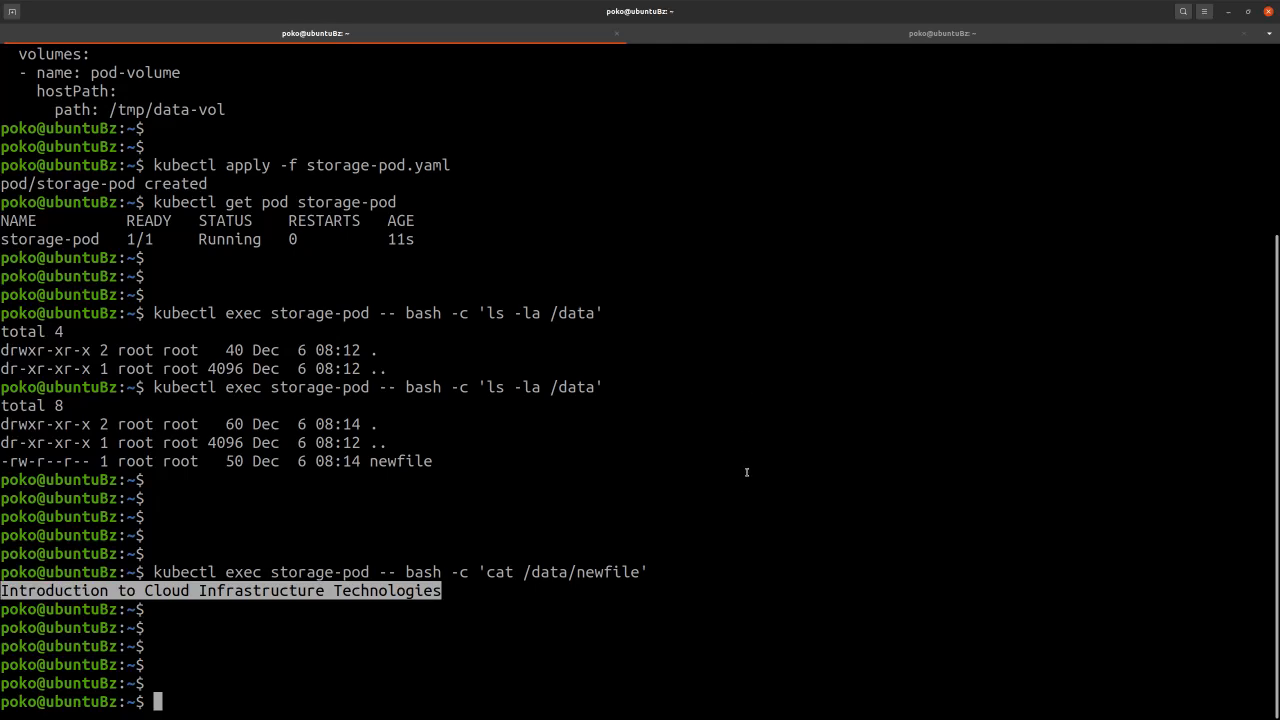